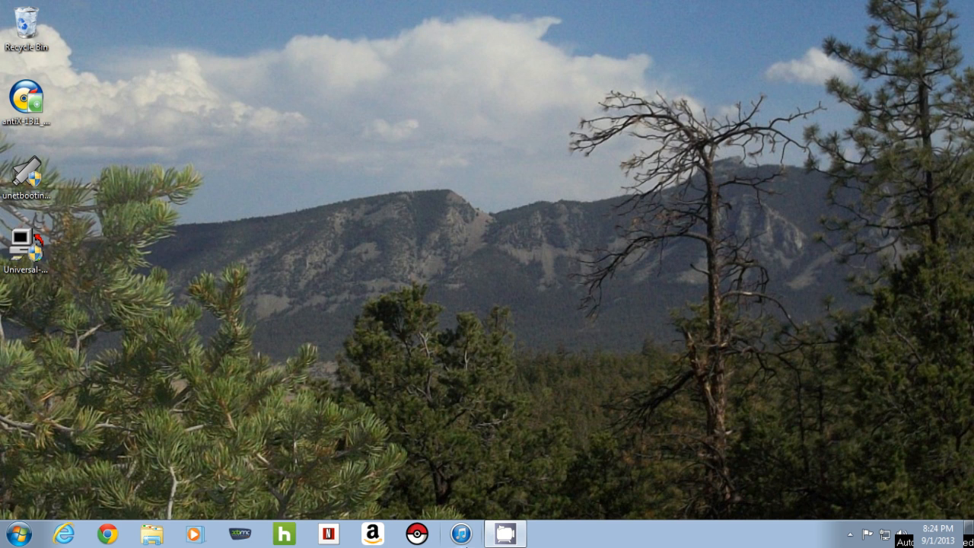
pyautogui.moveTo(390, 177)
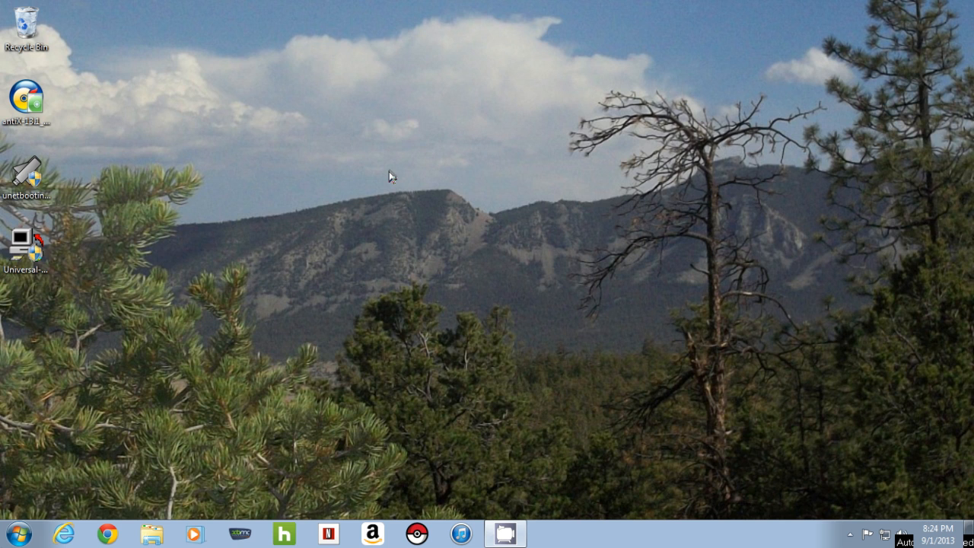
pyautogui.moveTo(349, 308)
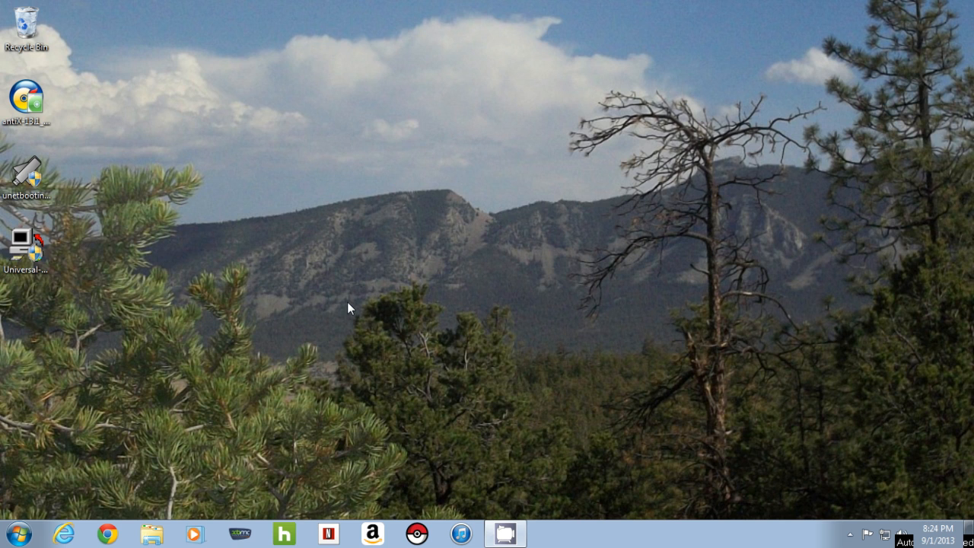
pyautogui.moveTo(231, 227)
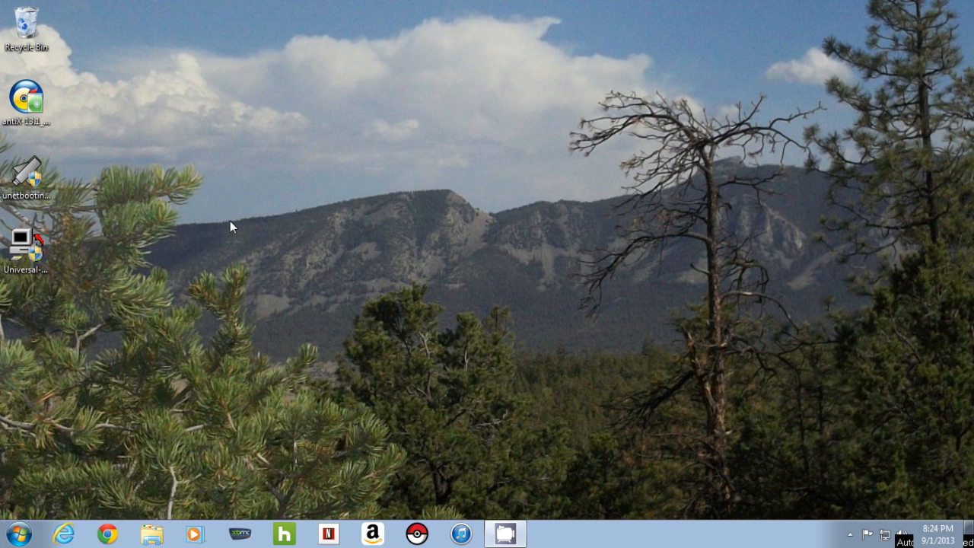
pyautogui.moveTo(237, 233)
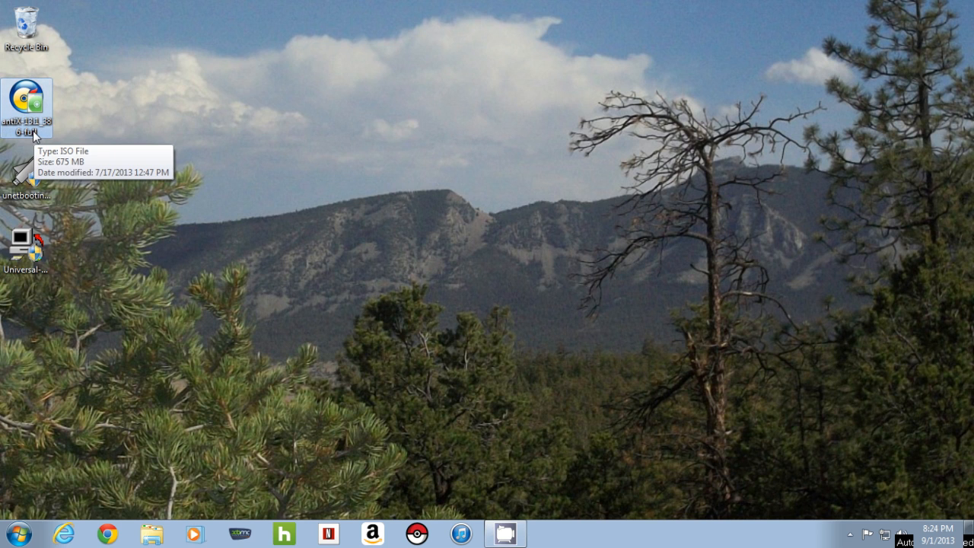
pyautogui.moveTo(112, 254)
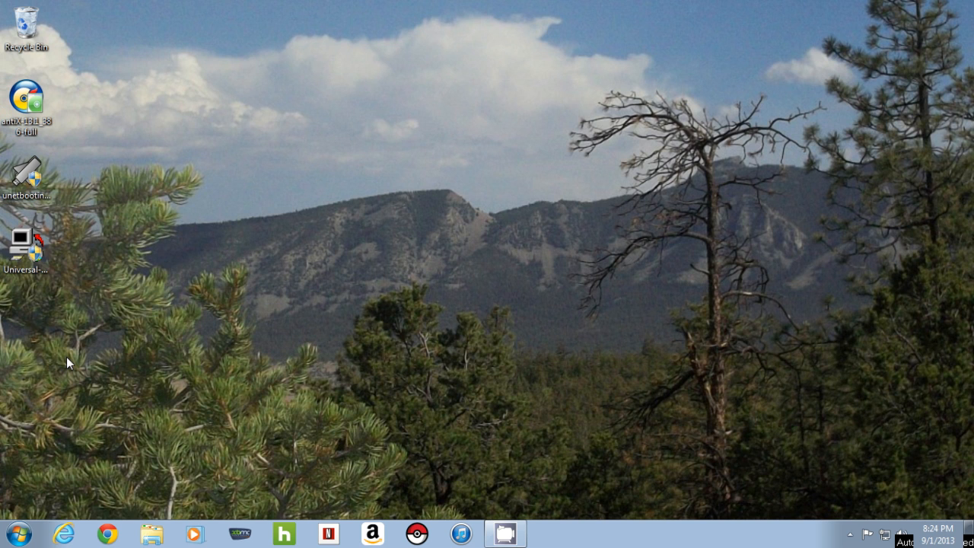
# Step: Show the UNetbootin homepage in Chrome, then the Pendrivelinux Universal USB Installer download page
pyautogui.click(26, 174)
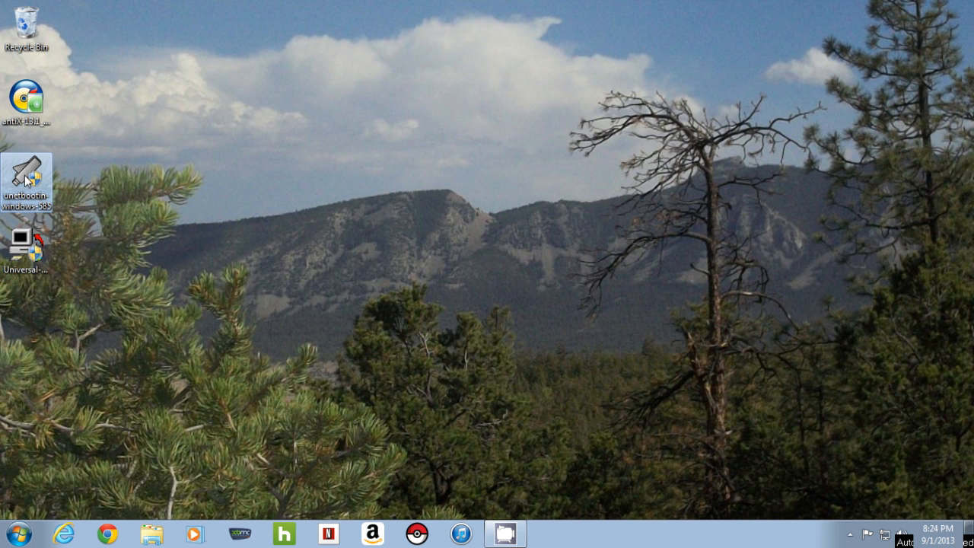
pyautogui.moveTo(134, 417)
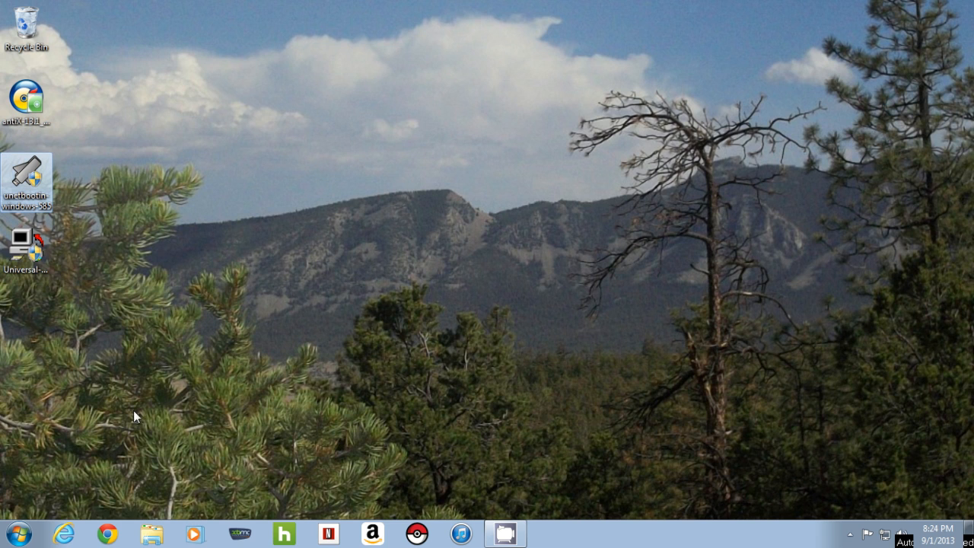
pyautogui.click(106, 532)
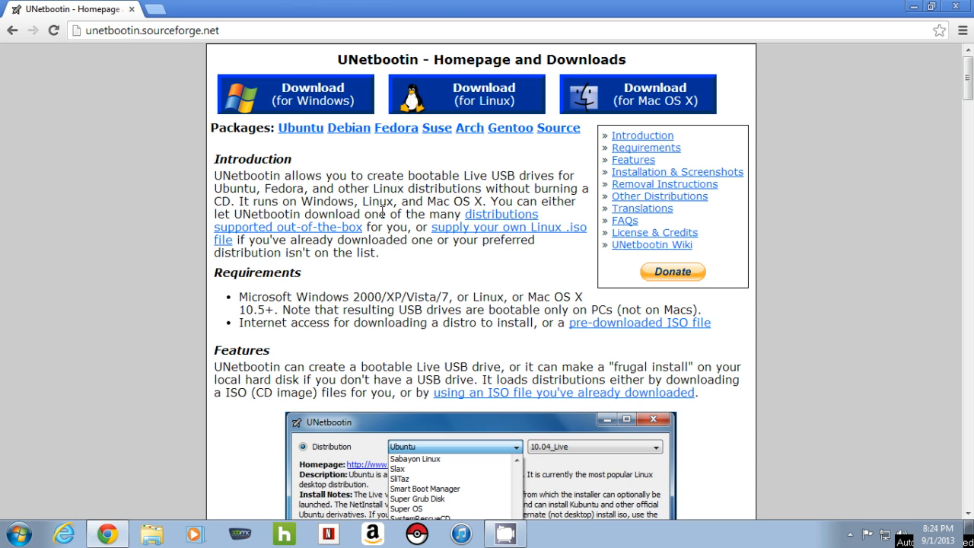
pyautogui.moveTo(406, 294)
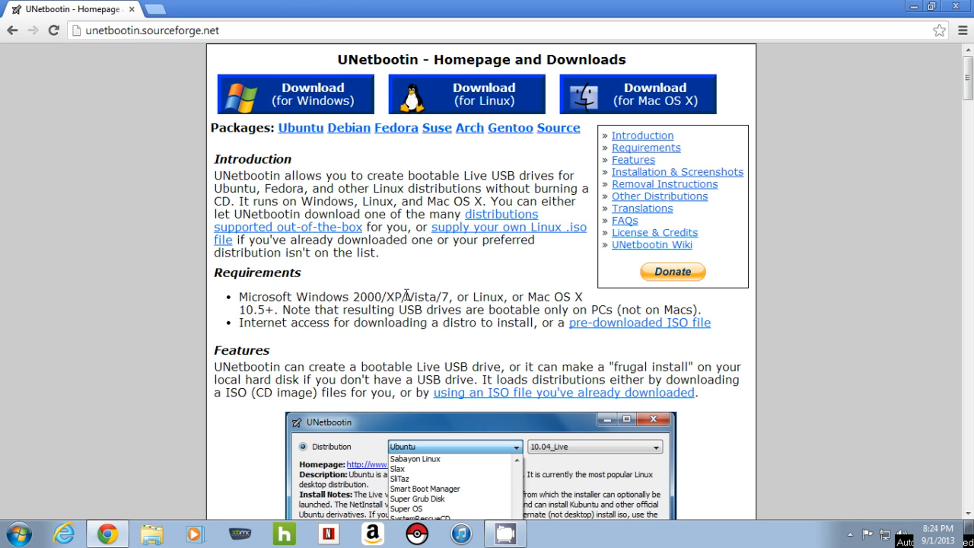
pyautogui.click(953, 14)
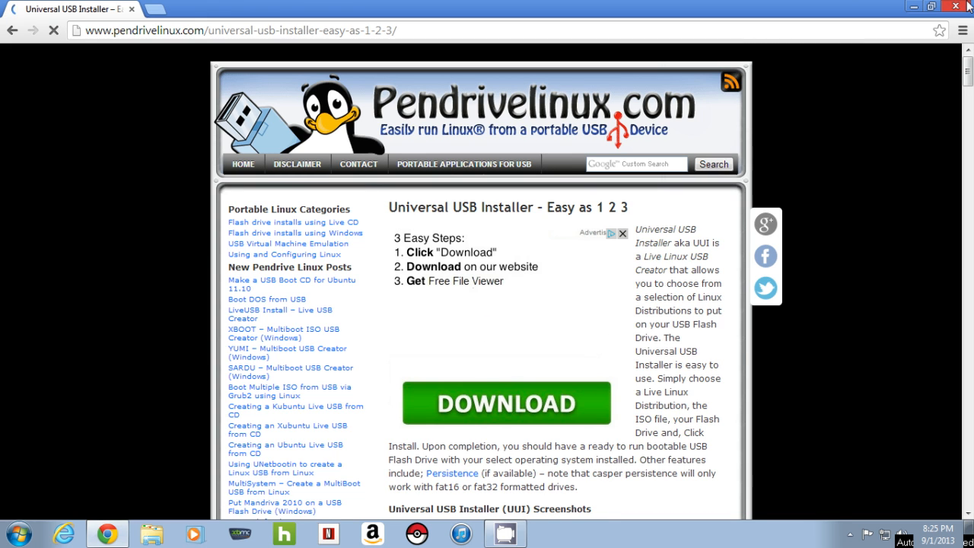
# Step: Close the Chrome window, leaving the desktop with the ISO and installer files
pyautogui.click(932, 6)
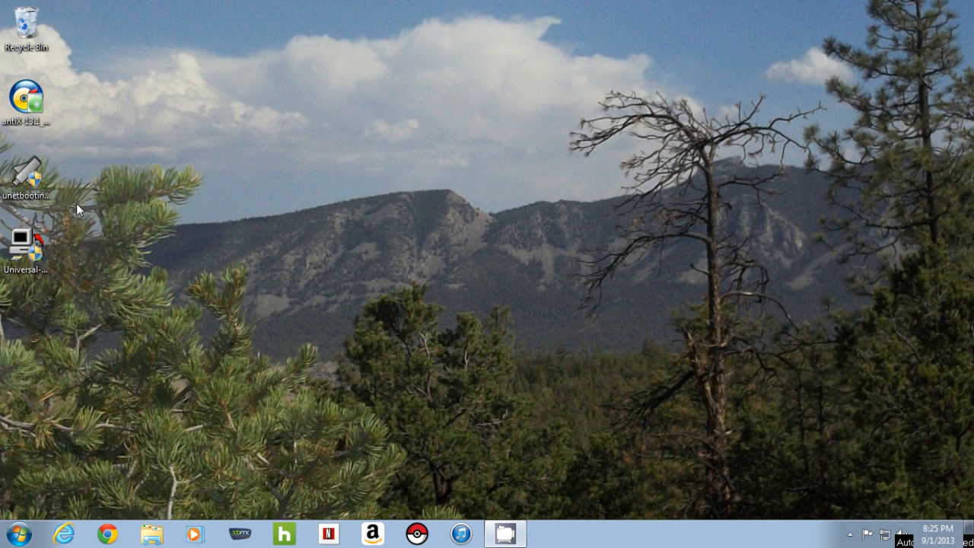
pyautogui.click(27, 175)
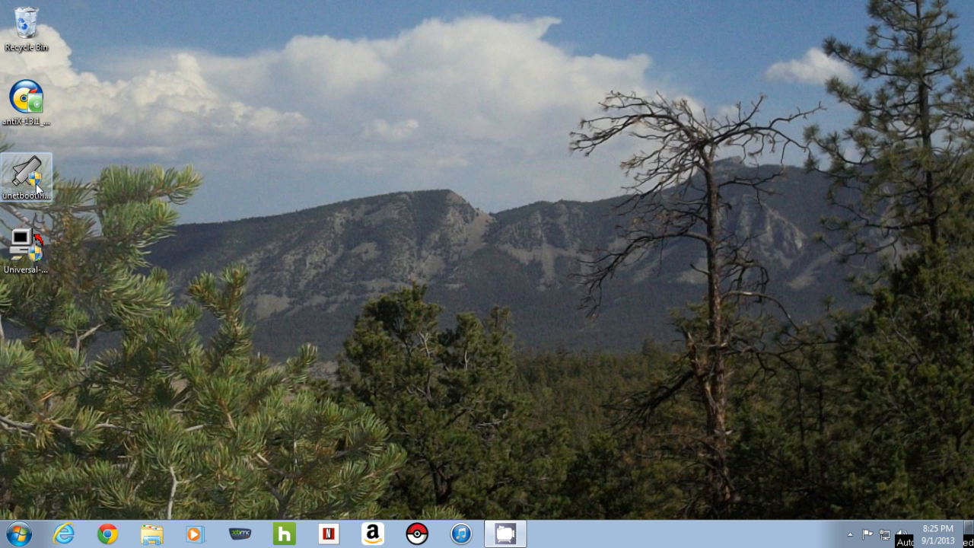
pyautogui.moveTo(105, 228)
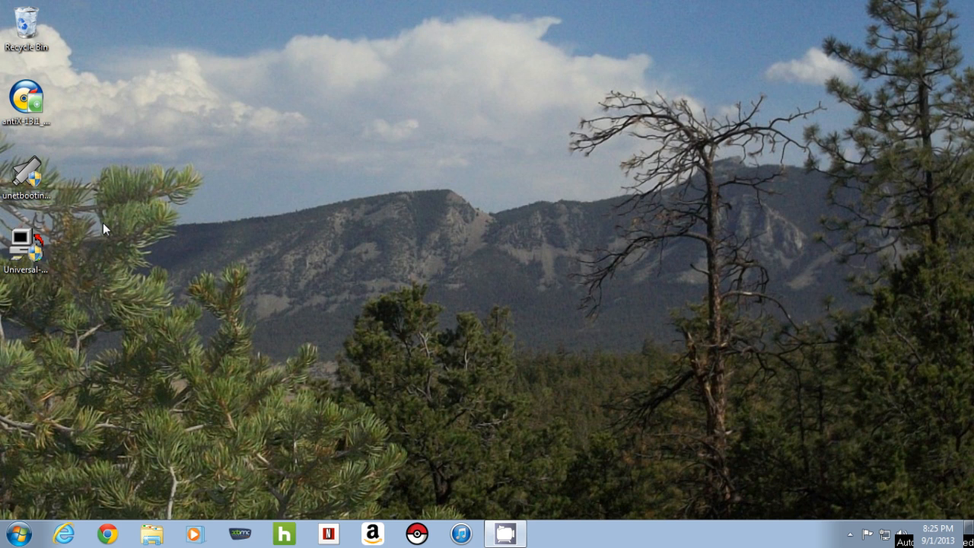
pyautogui.moveTo(148, 242)
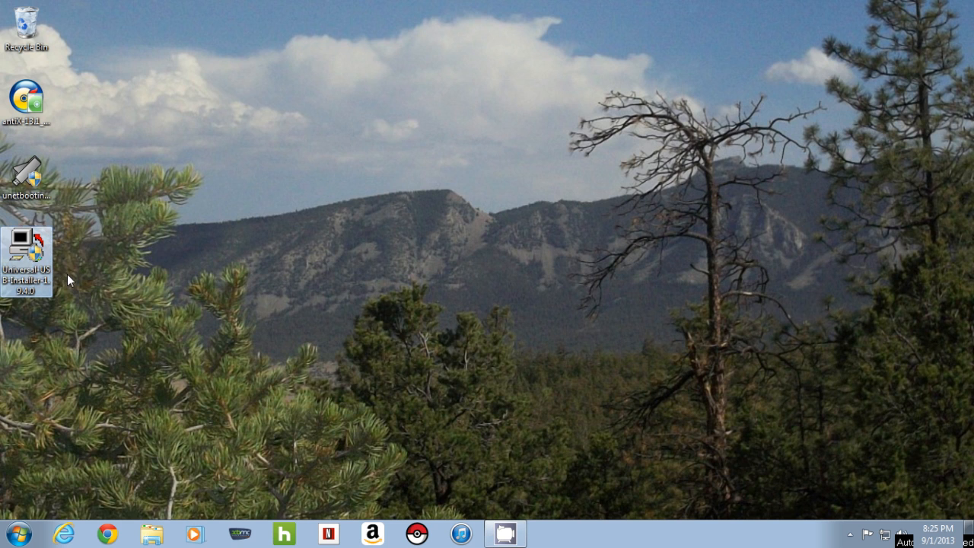
pyautogui.doubleClick(24, 255)
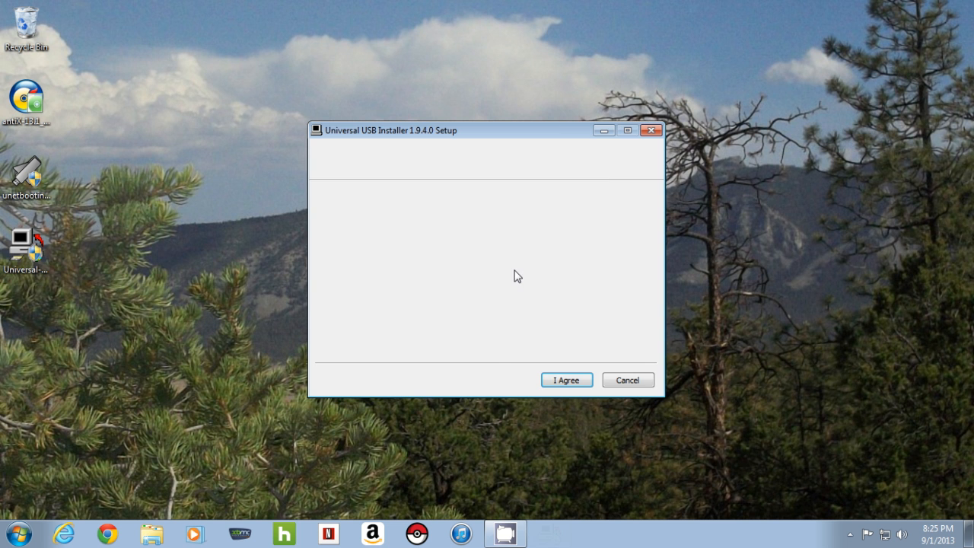
pyautogui.click(566, 381)
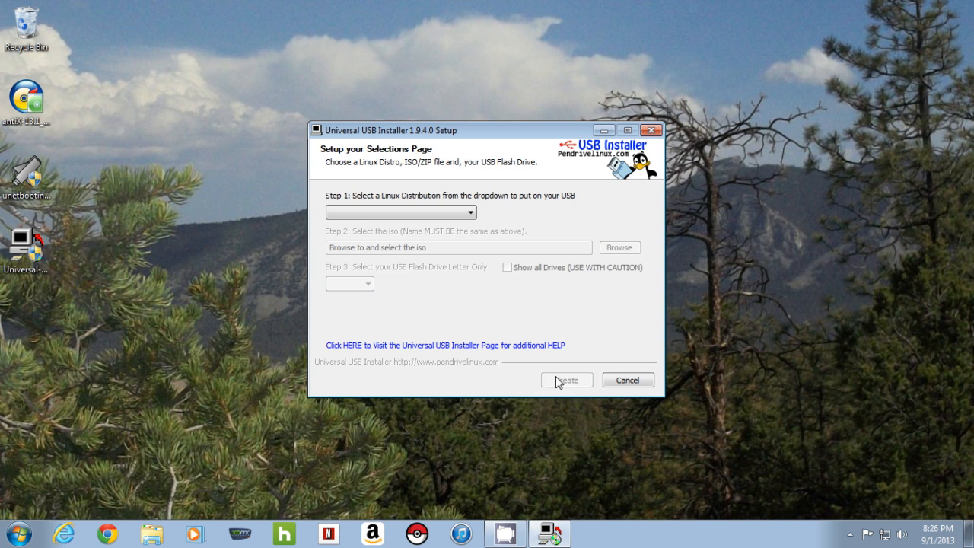
pyautogui.moveTo(502, 308)
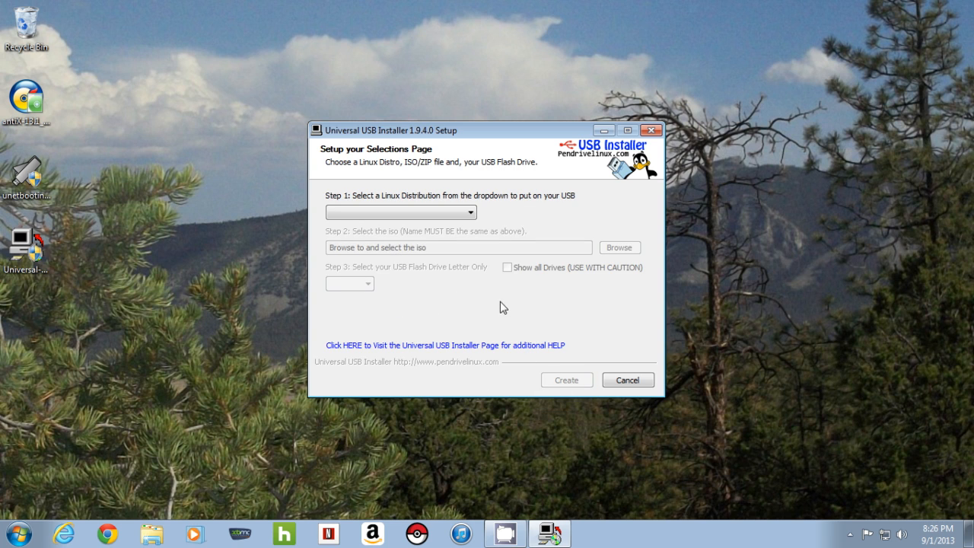
pyautogui.moveTo(575, 277)
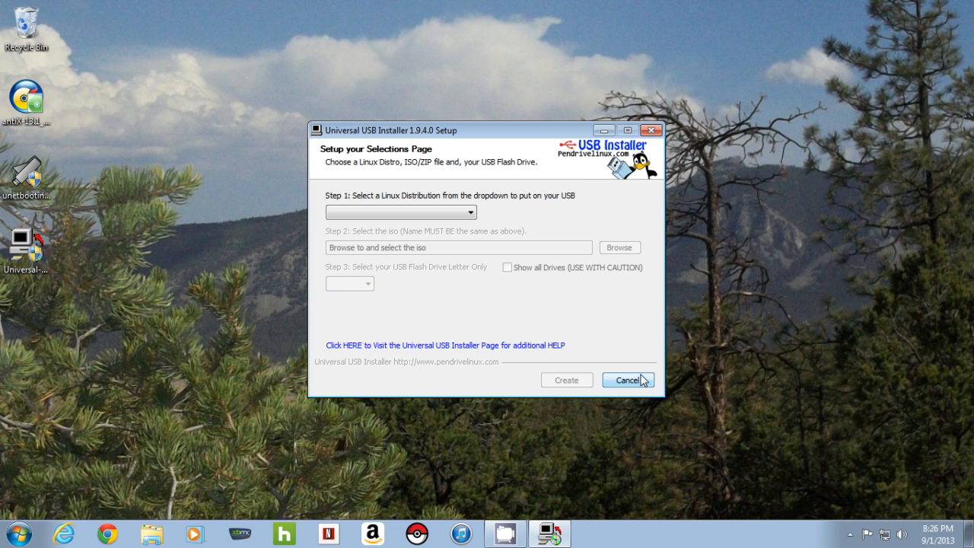
pyautogui.click(627, 380)
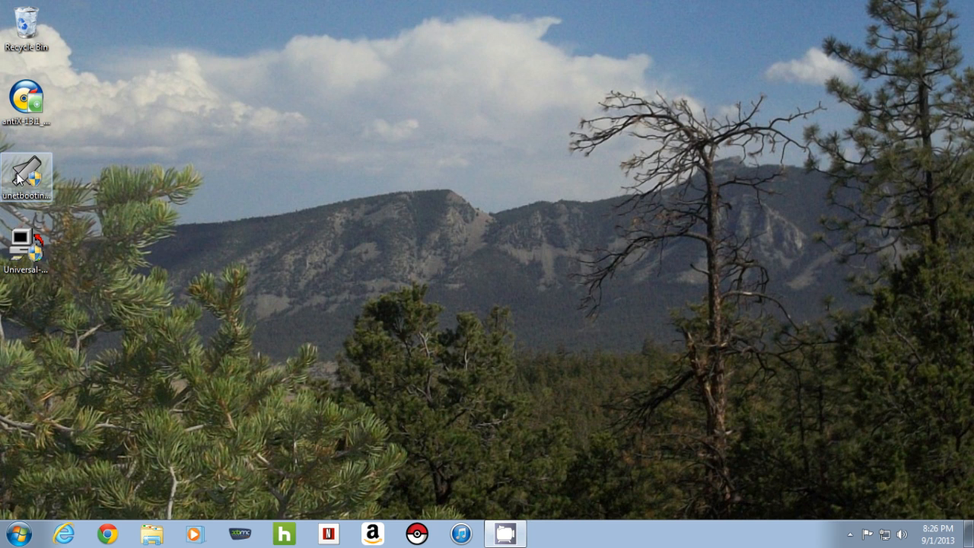
pyautogui.moveTo(76, 216)
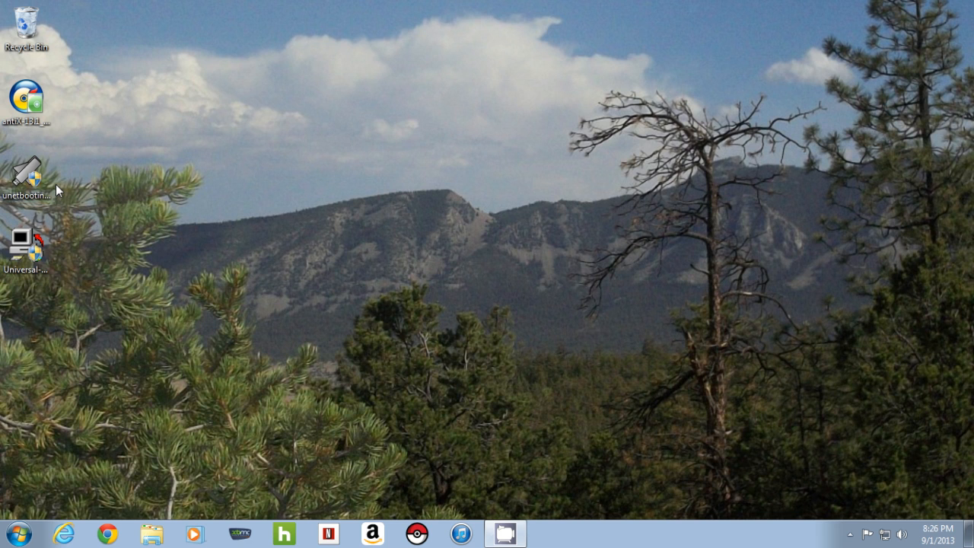
# Step: Launch UNetbootin and load antiX-13.1_386-full.iso as the Diskimage for drive E:
pyautogui.doubleClick(25, 174)
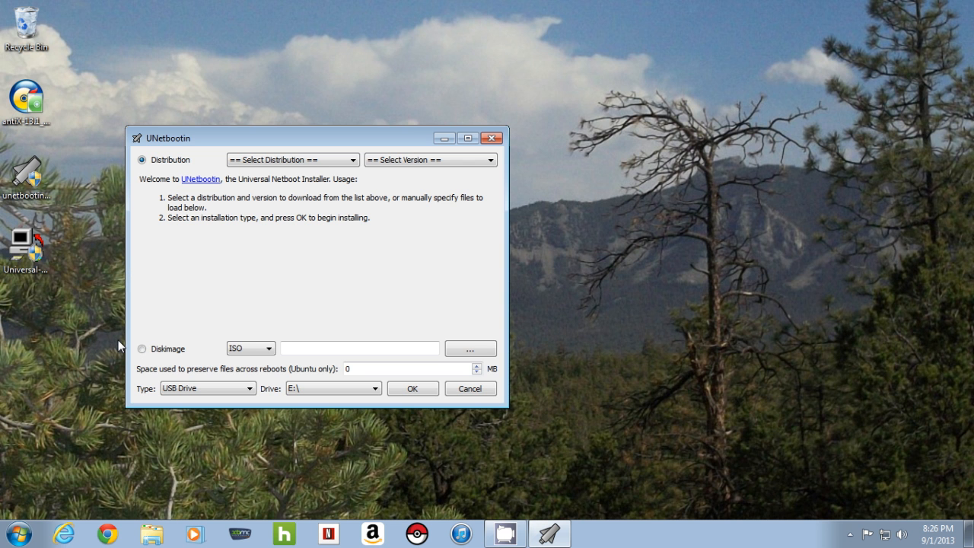
pyautogui.moveTo(271, 181)
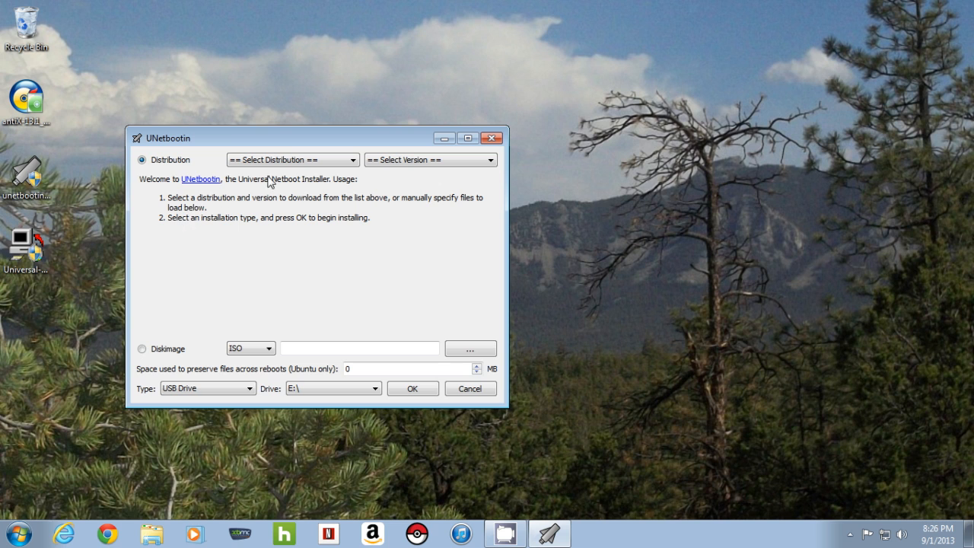
pyautogui.moveTo(290, 175)
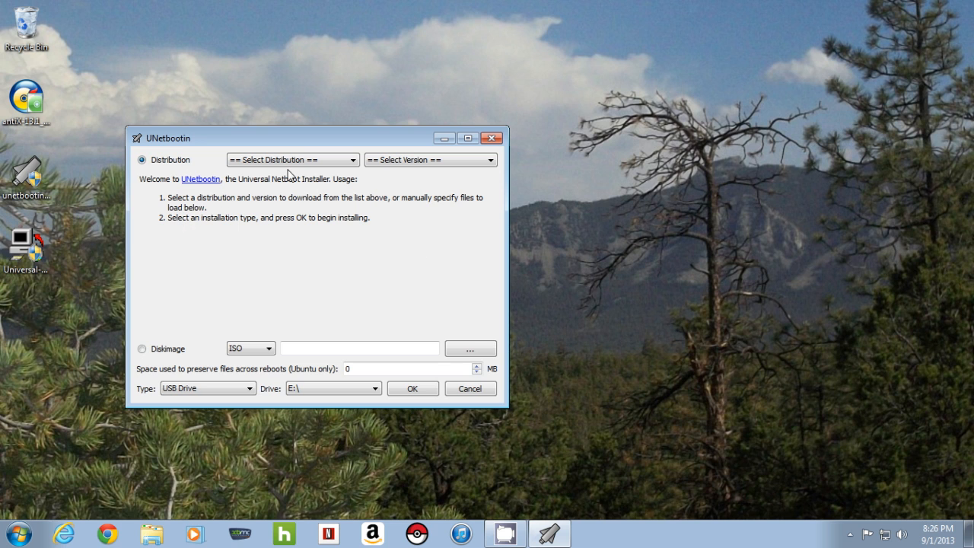
pyautogui.moveTo(418, 160)
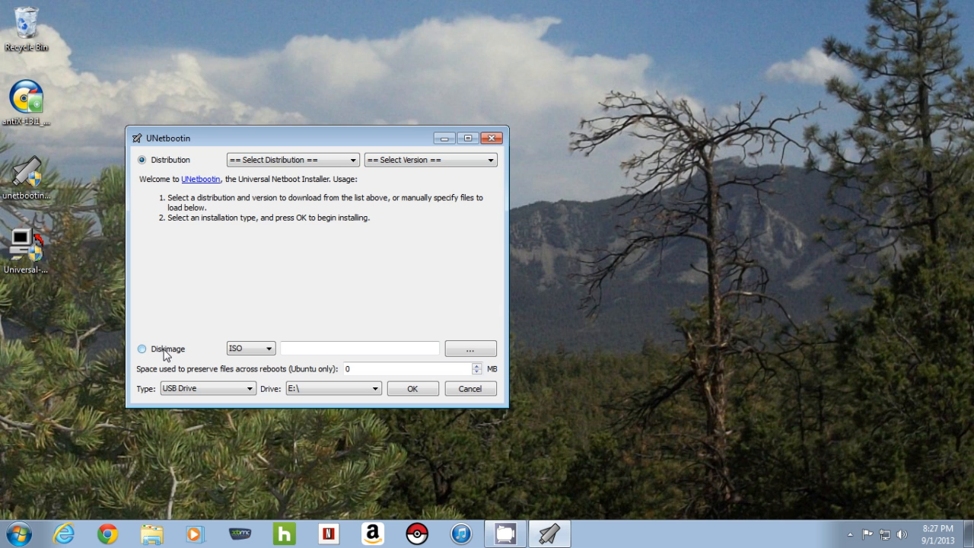
pyautogui.click(141, 349)
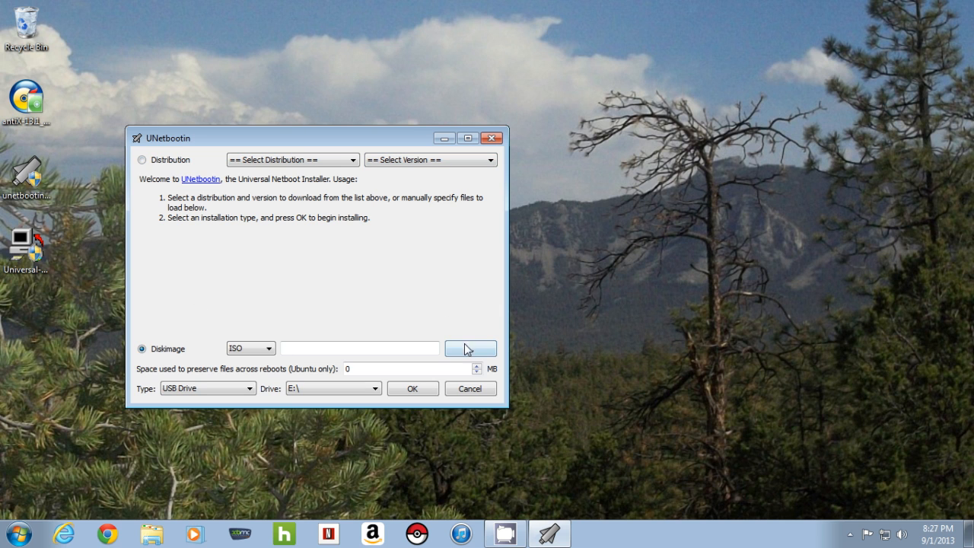
pyautogui.click(471, 349)
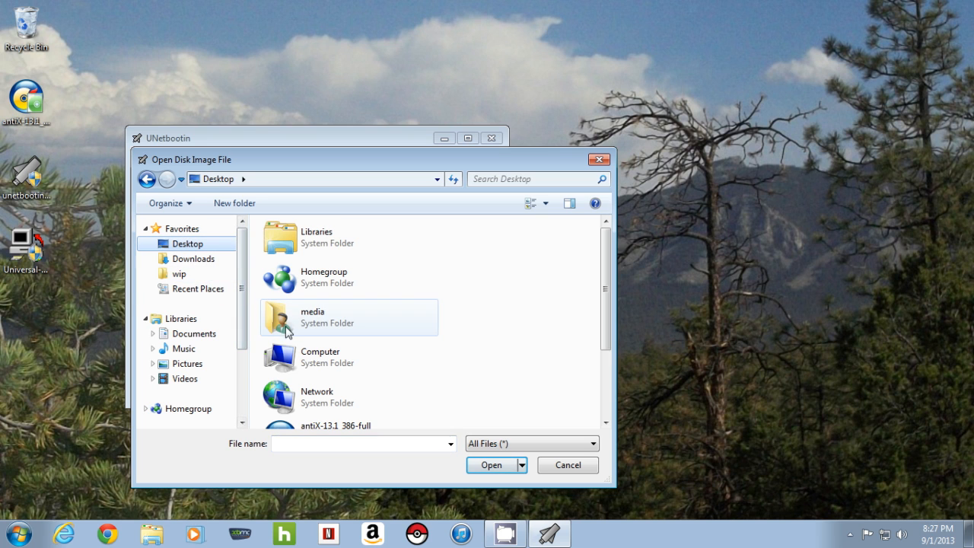
pyautogui.scroll(-3)
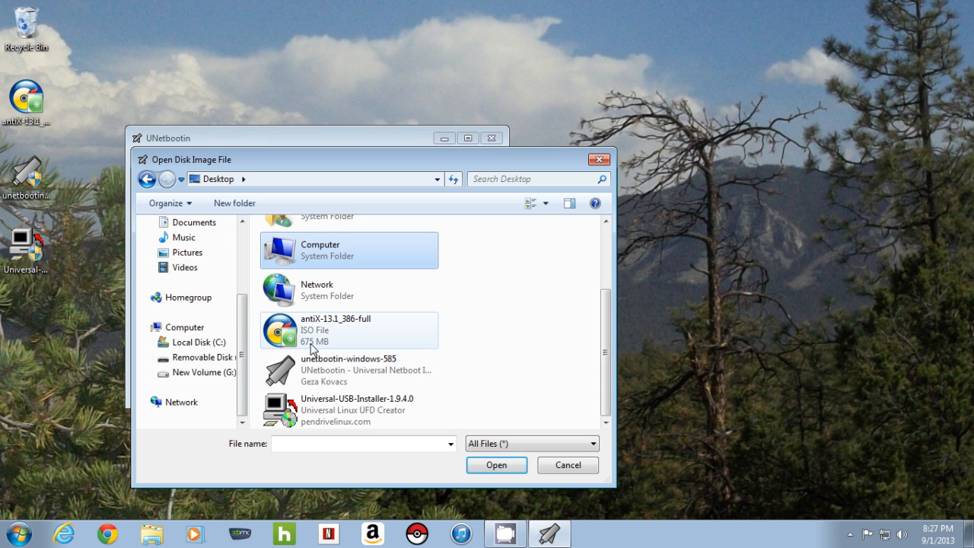
pyautogui.click(349, 329)
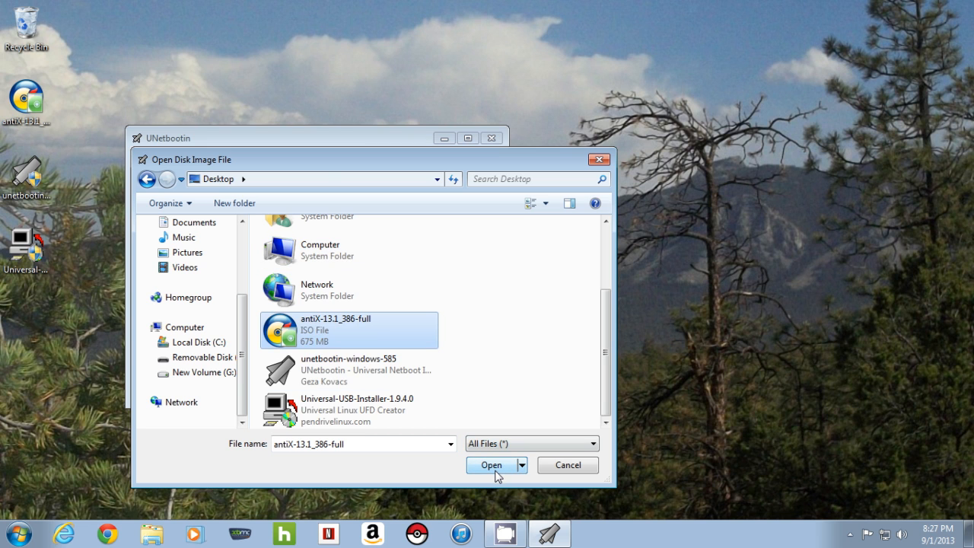
pyautogui.click(491, 466)
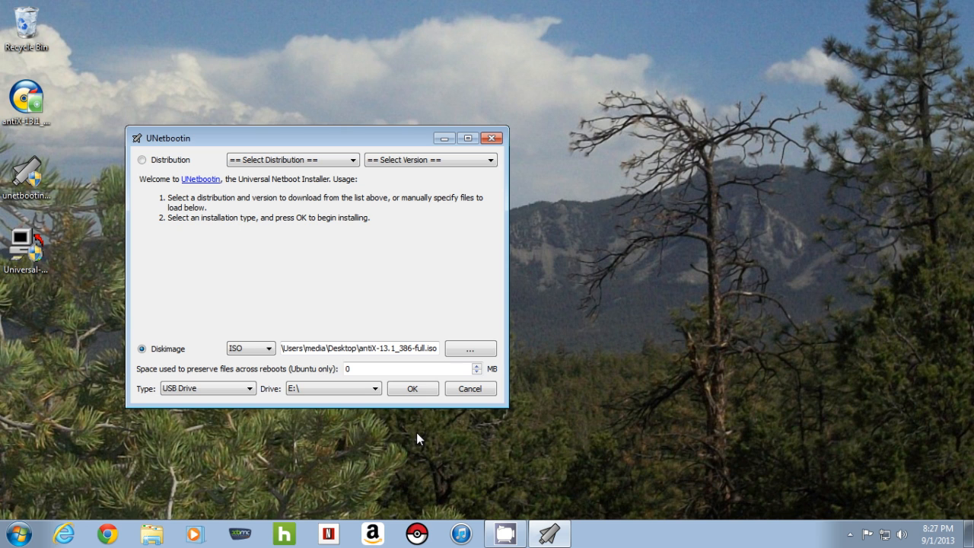
pyautogui.moveTo(241, 411)
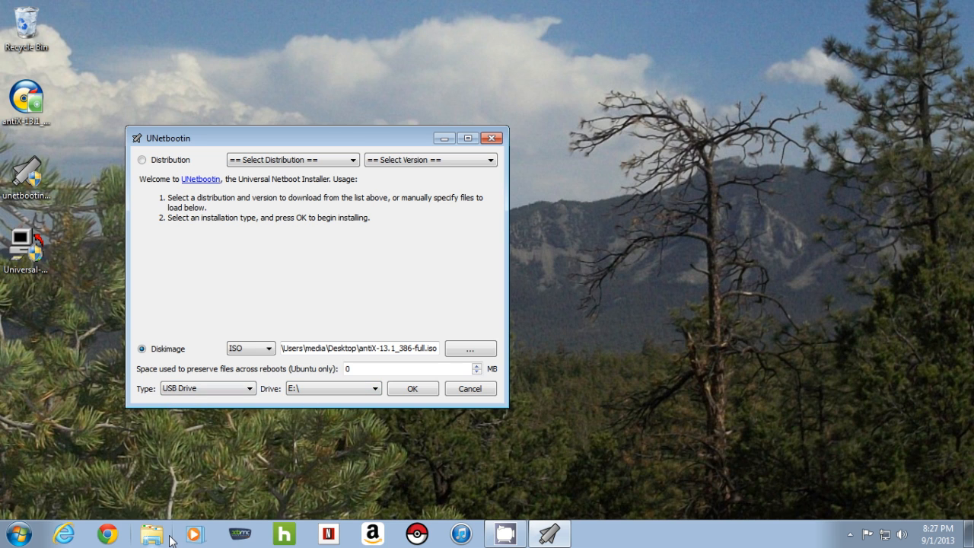
pyautogui.moveTo(470, 388)
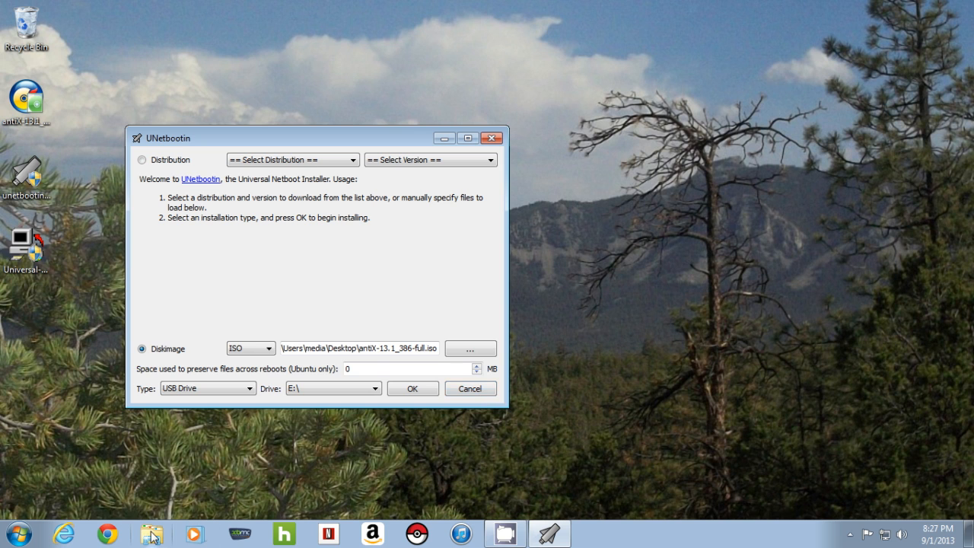
# Step: Reach Removable Disk (E:) under Computer and bring up its Format settings
pyautogui.click(150, 533)
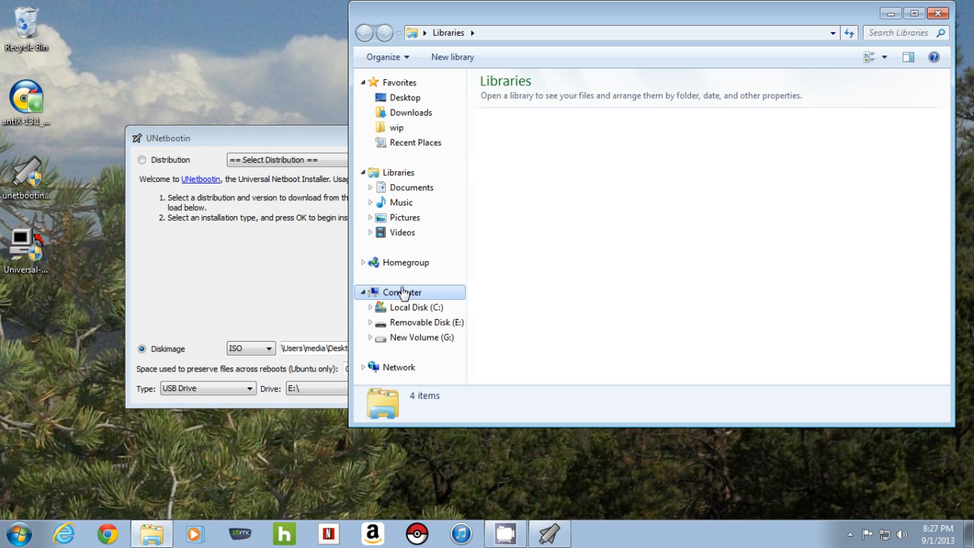
pyautogui.click(402, 292)
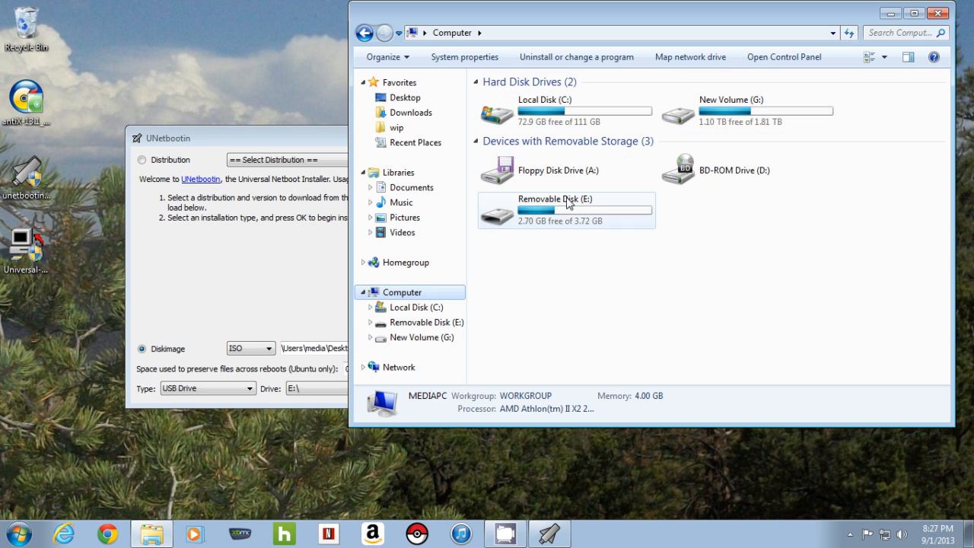
pyautogui.rightClick(566, 210)
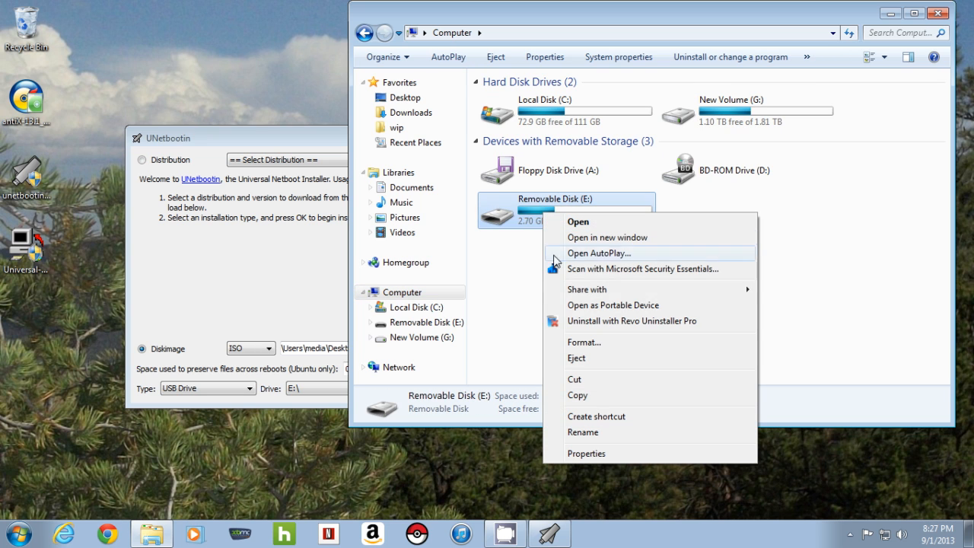
pyautogui.click(584, 341)
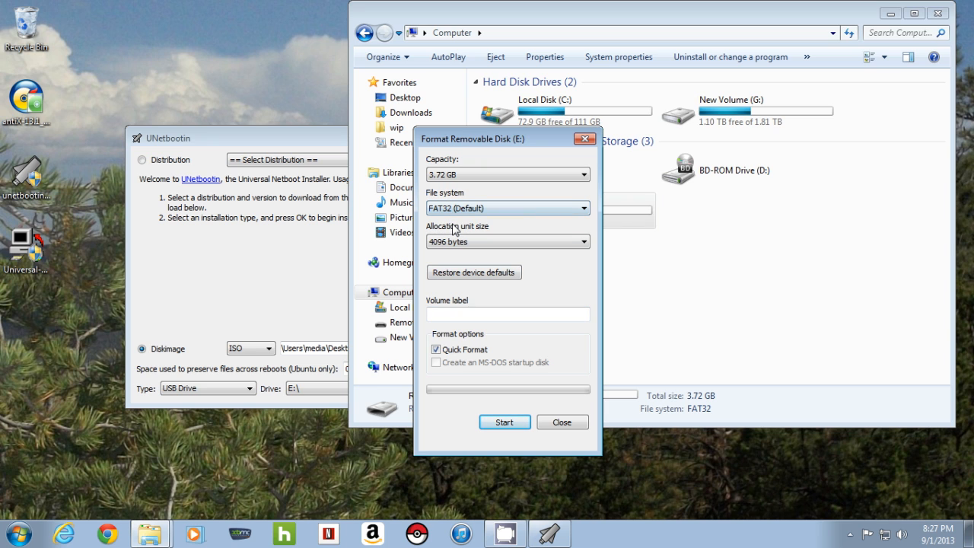
pyautogui.moveTo(505, 423)
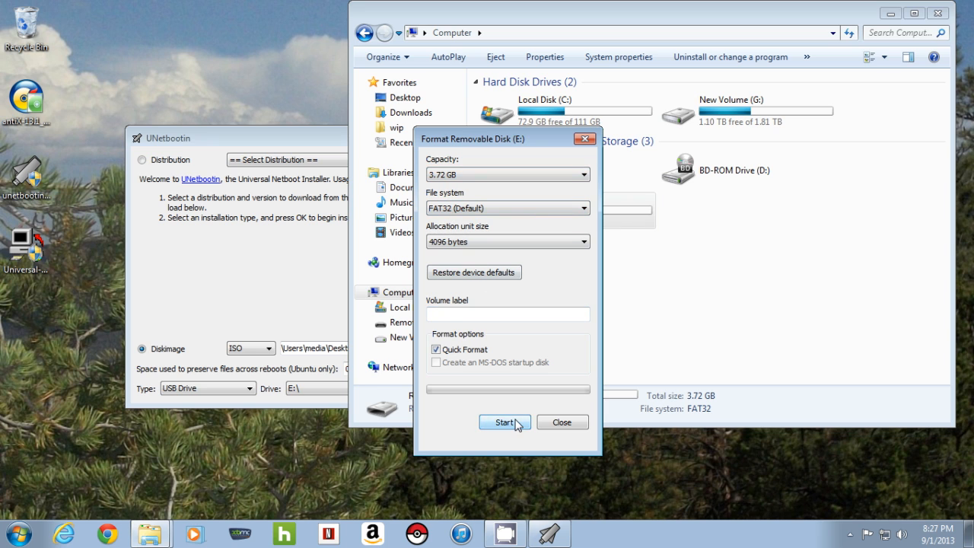
# Step: Quick-format drive E: as FAT32, confirm completion, and close Explorer
pyautogui.click(505, 422)
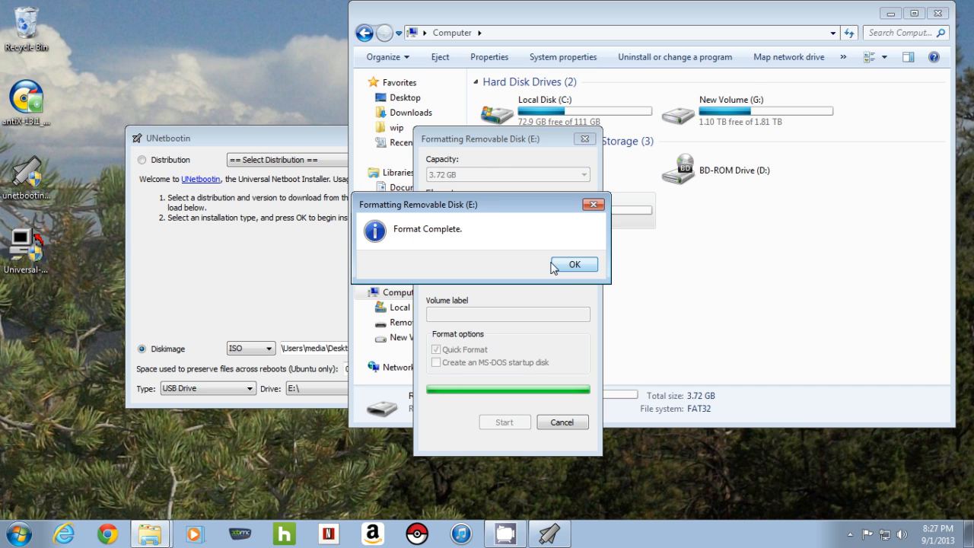
pyautogui.click(573, 265)
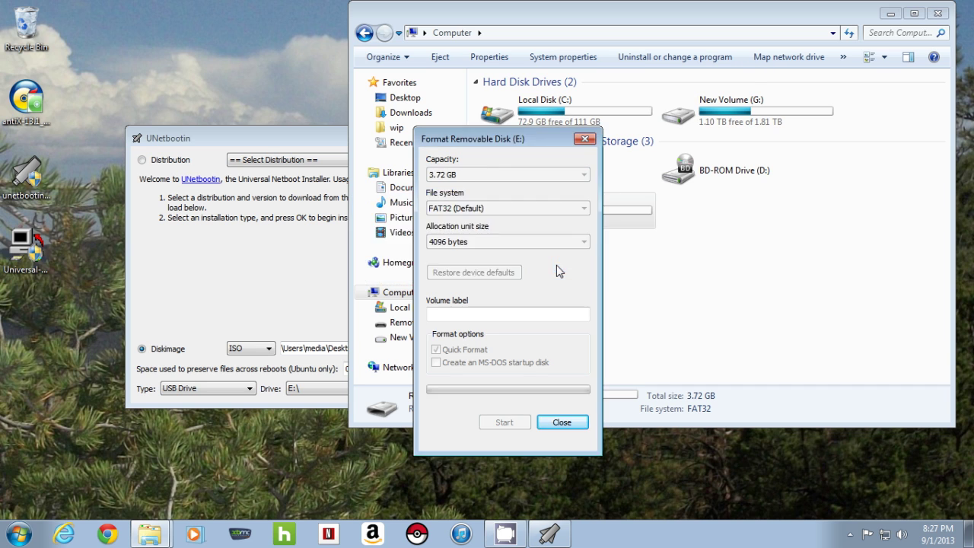
pyautogui.click(562, 421)
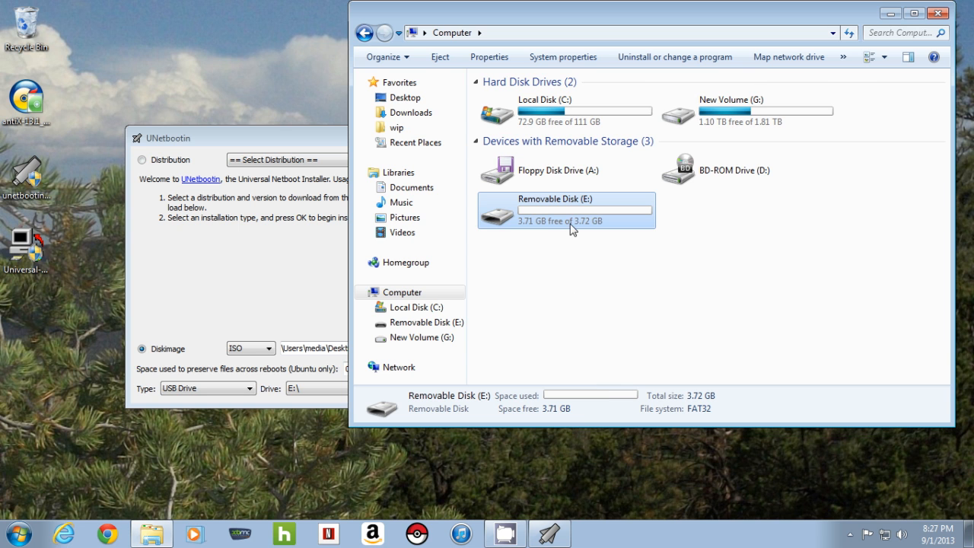
pyautogui.click(939, 12)
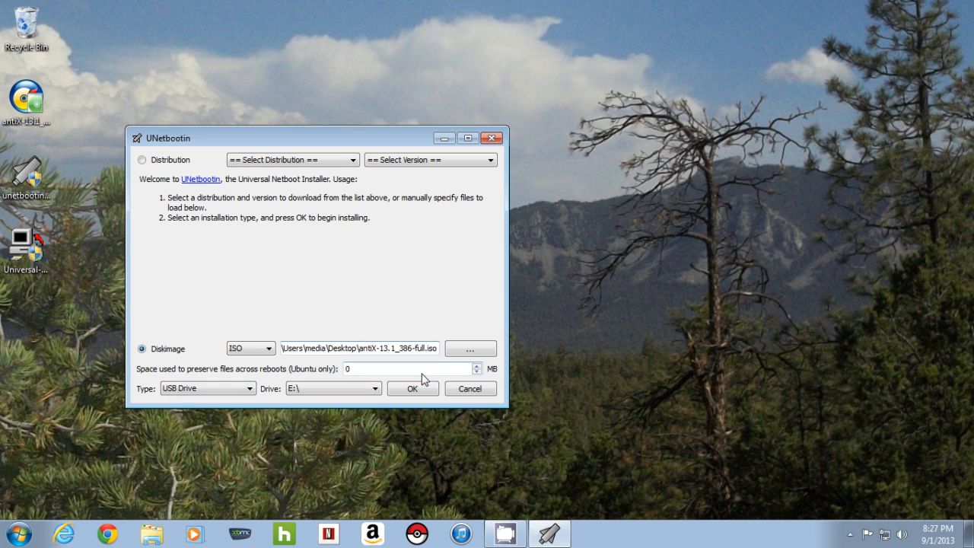
# Step: Write the antiX ISO to drive E: and exit UNetbootin once Installation Complete appears
pyautogui.click(412, 388)
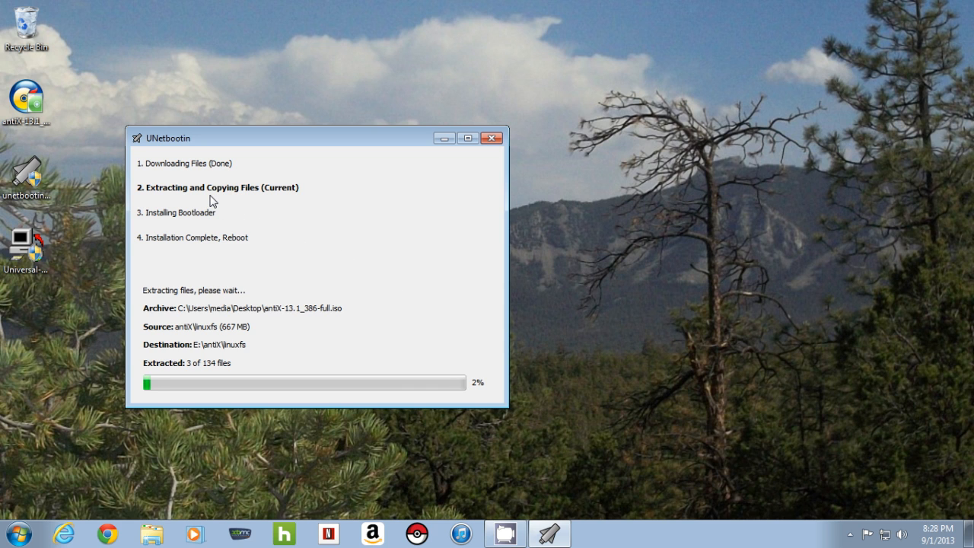
pyautogui.moveTo(242, 335)
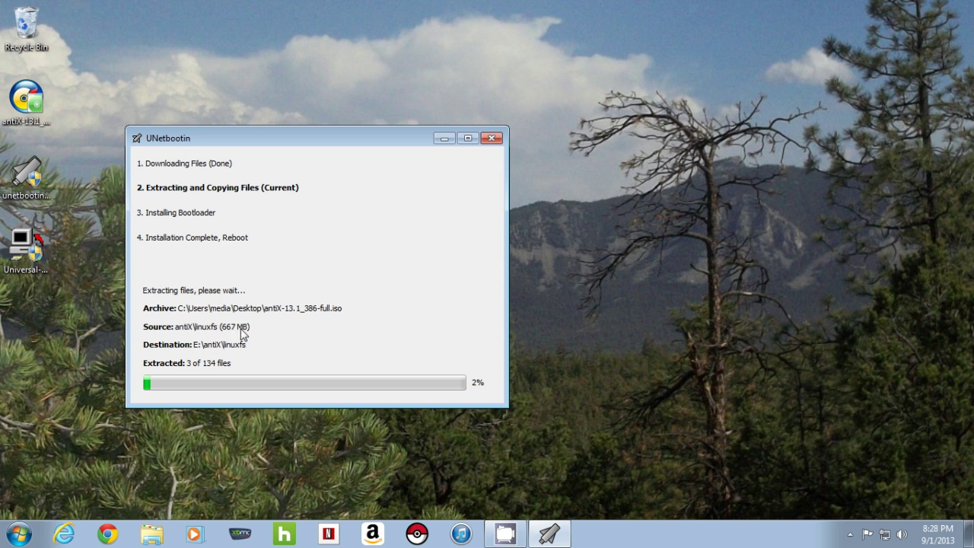
pyautogui.moveTo(216, 361)
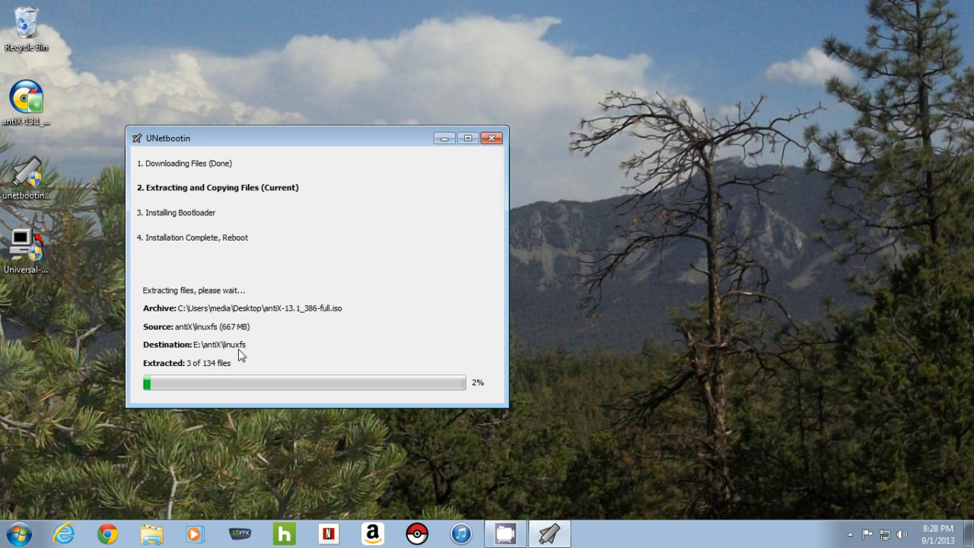
pyautogui.moveTo(251, 362)
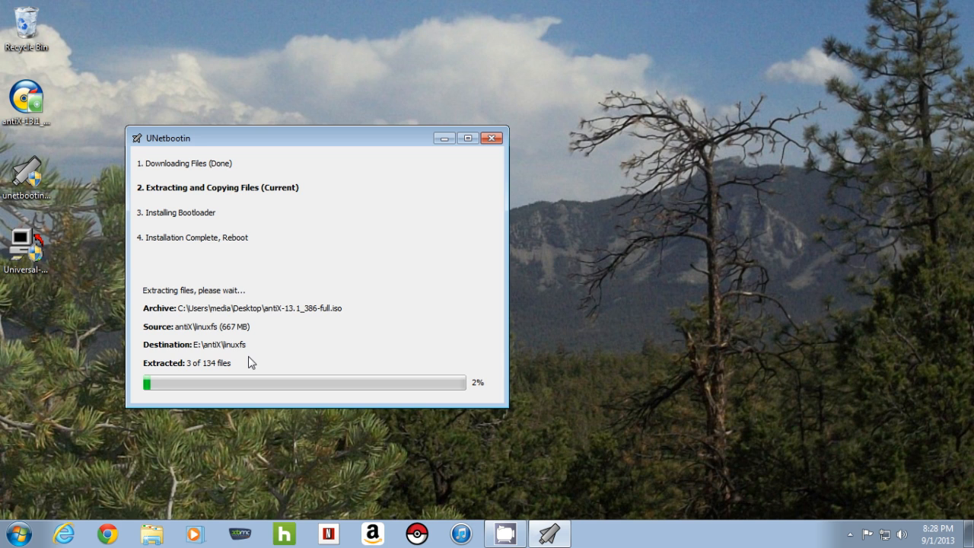
pyautogui.moveTo(255, 359)
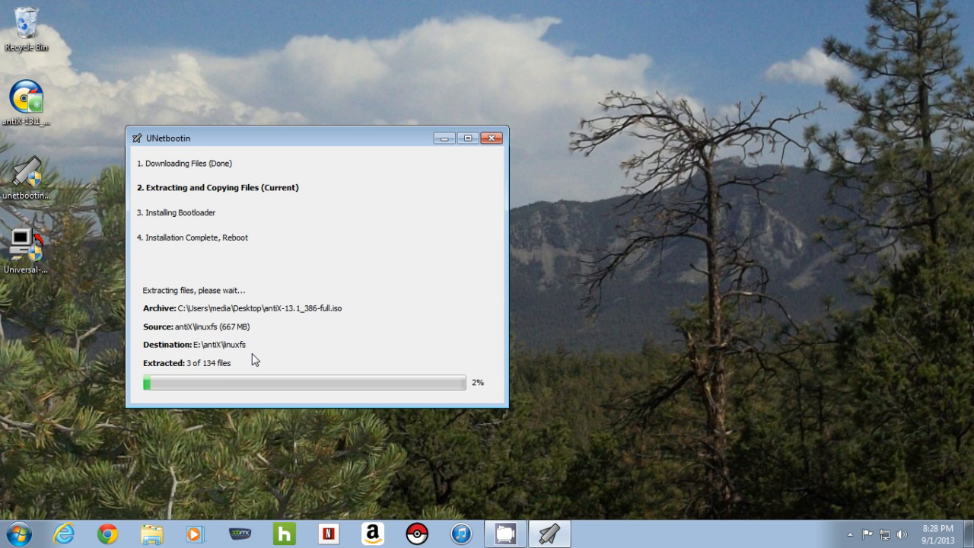
pyautogui.moveTo(502, 512)
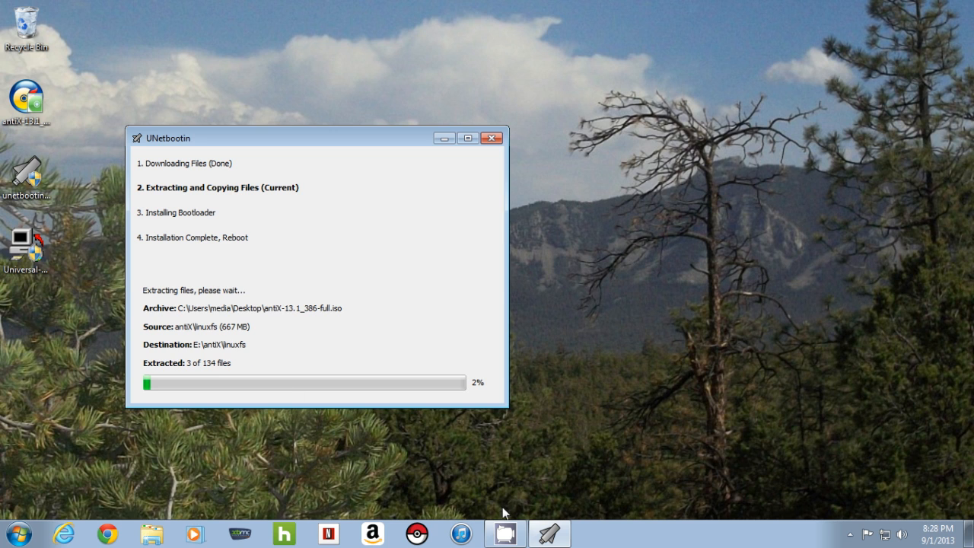
pyautogui.moveTo(539, 490)
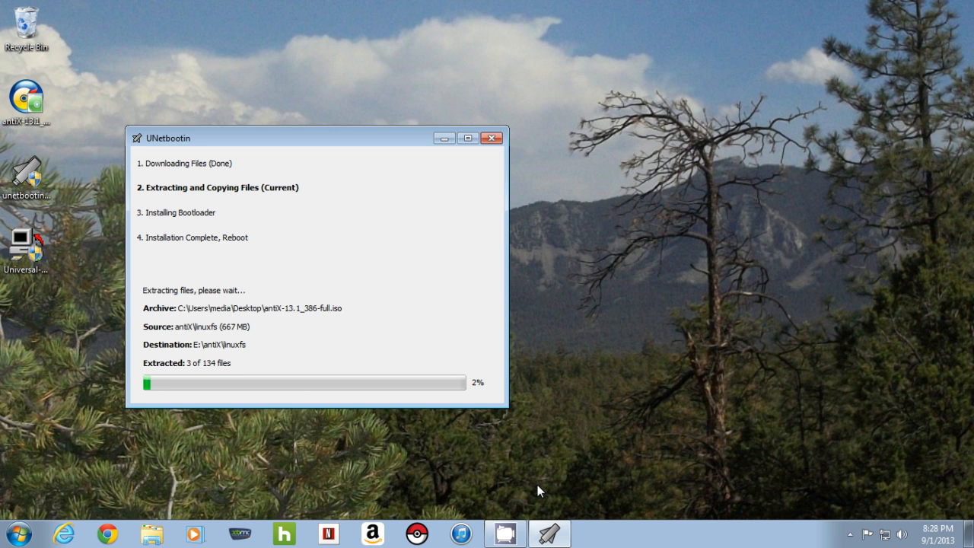
pyautogui.moveTo(526, 472)
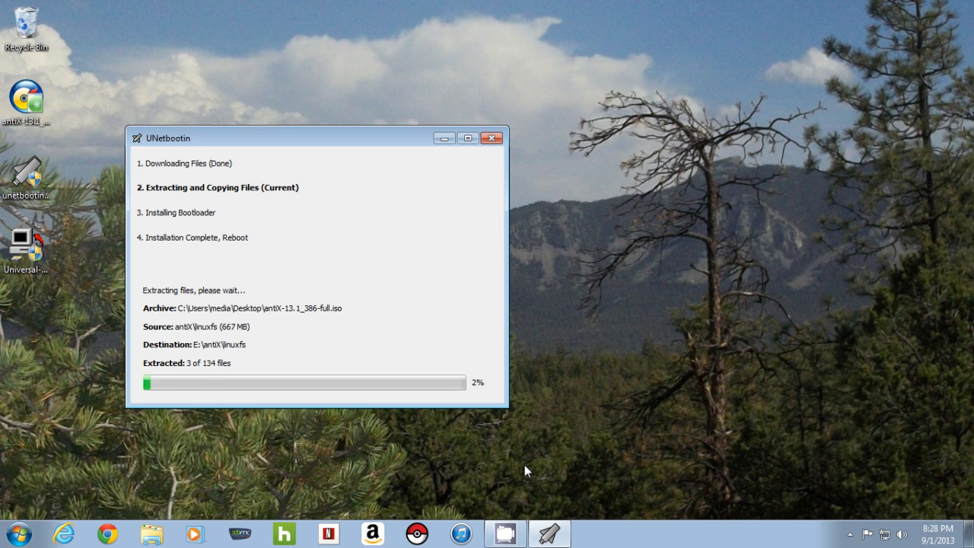
pyautogui.moveTo(256, 370)
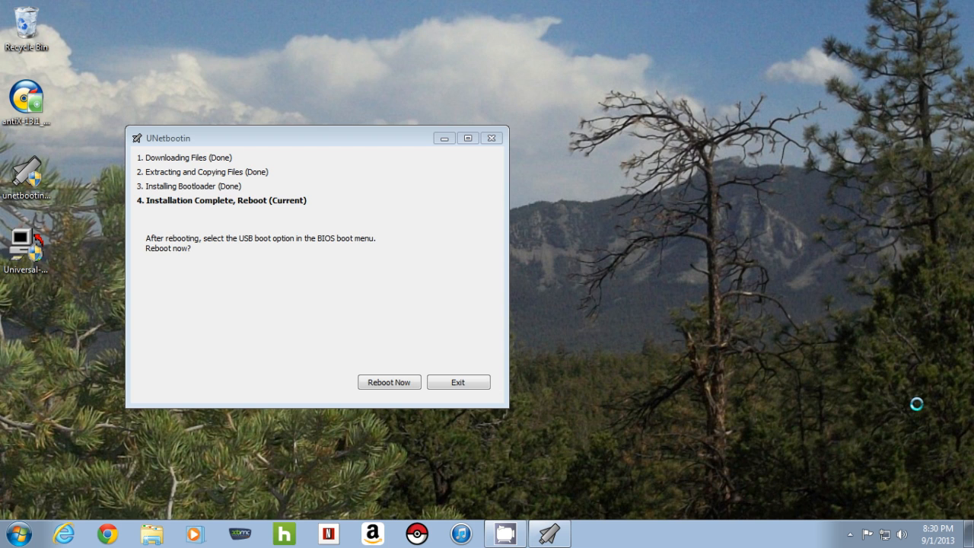
pyautogui.moveTo(359, 295)
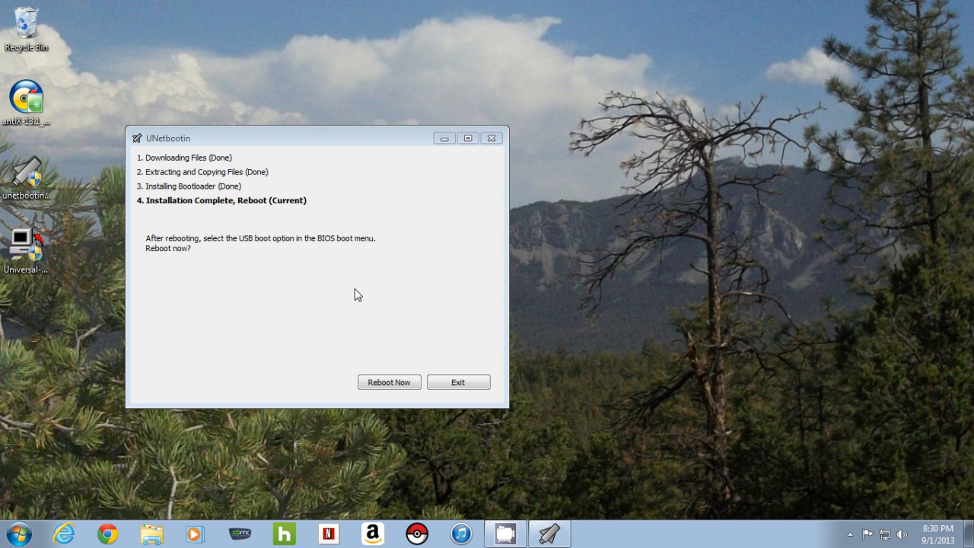
pyautogui.moveTo(402, 408)
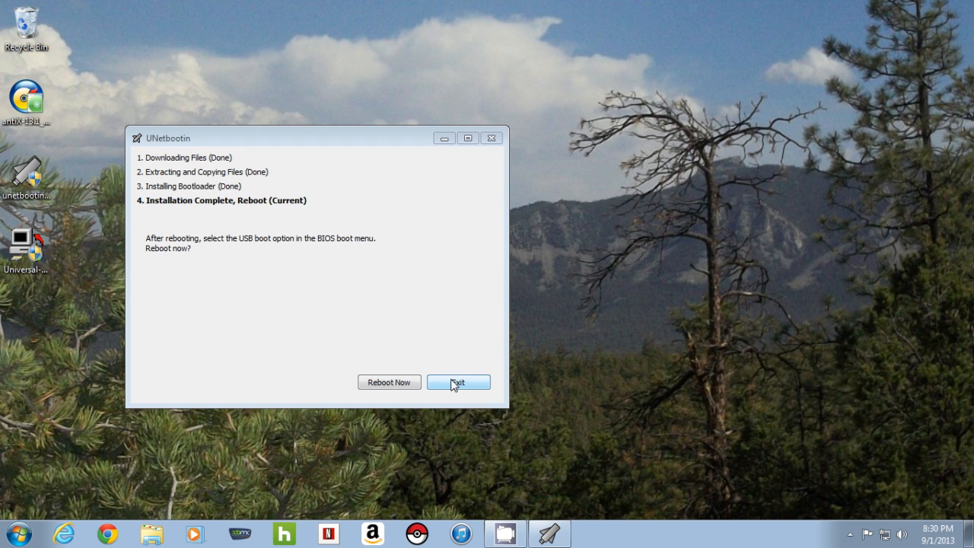
pyautogui.click(458, 382)
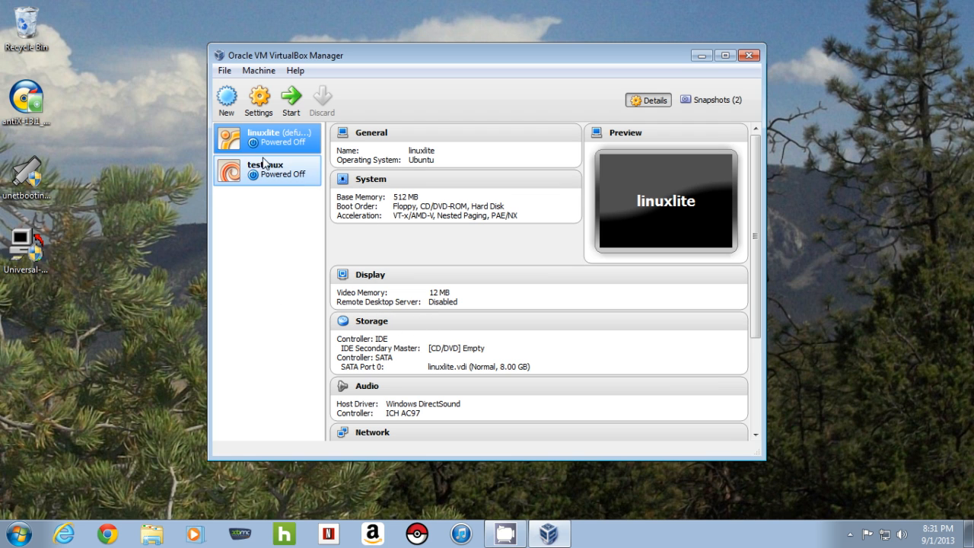
# Step: Select the testlinux VM with plpbt.iso attached and start it
pyautogui.click(266, 170)
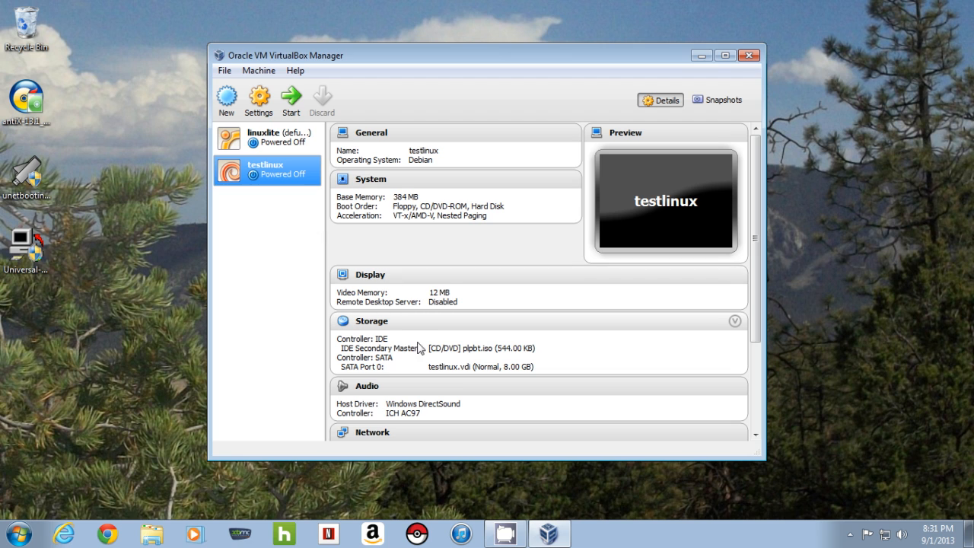
pyautogui.moveTo(475, 359)
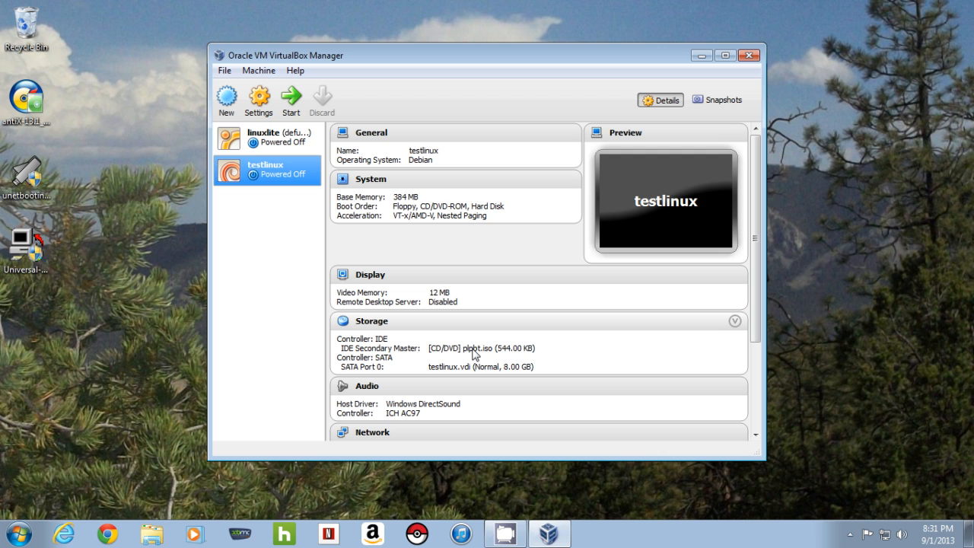
pyautogui.moveTo(251, 170)
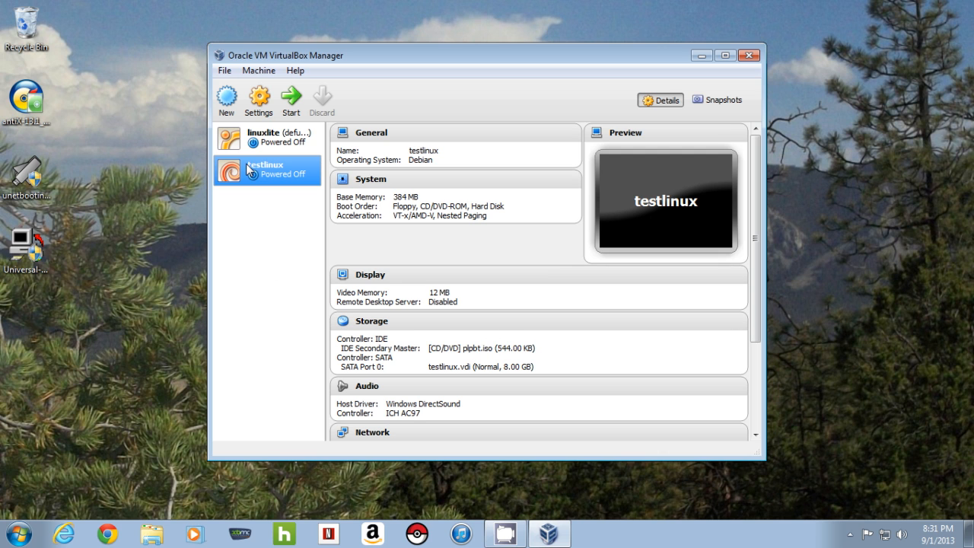
pyautogui.click(290, 99)
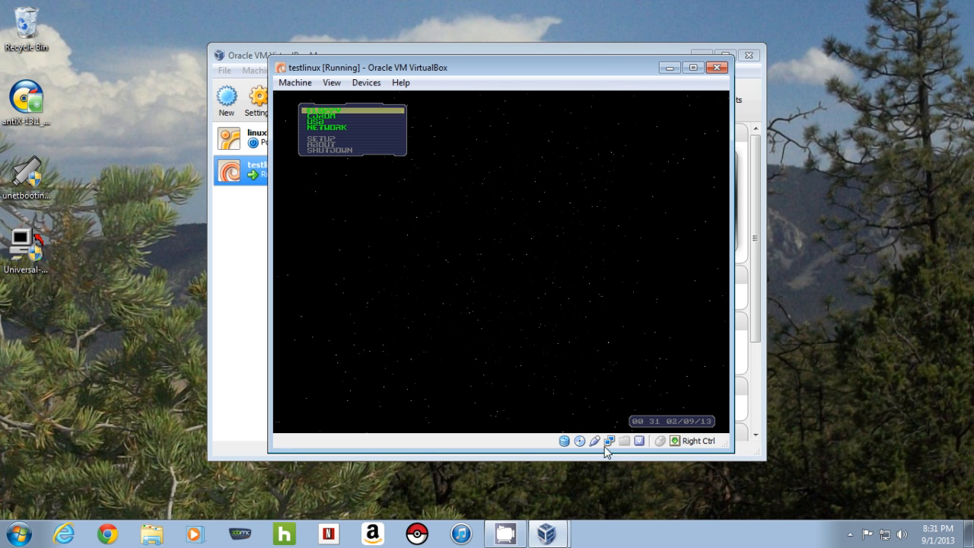
# Step: Attach the USB stick to the running VM via the status-bar USB icon so Plop can boot it
pyautogui.click(594, 441)
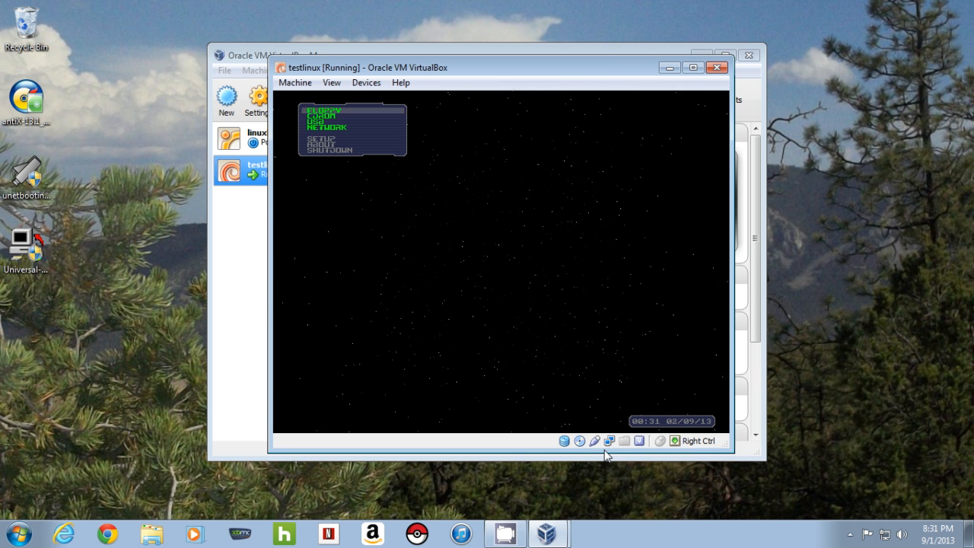
pyautogui.moveTo(508, 440)
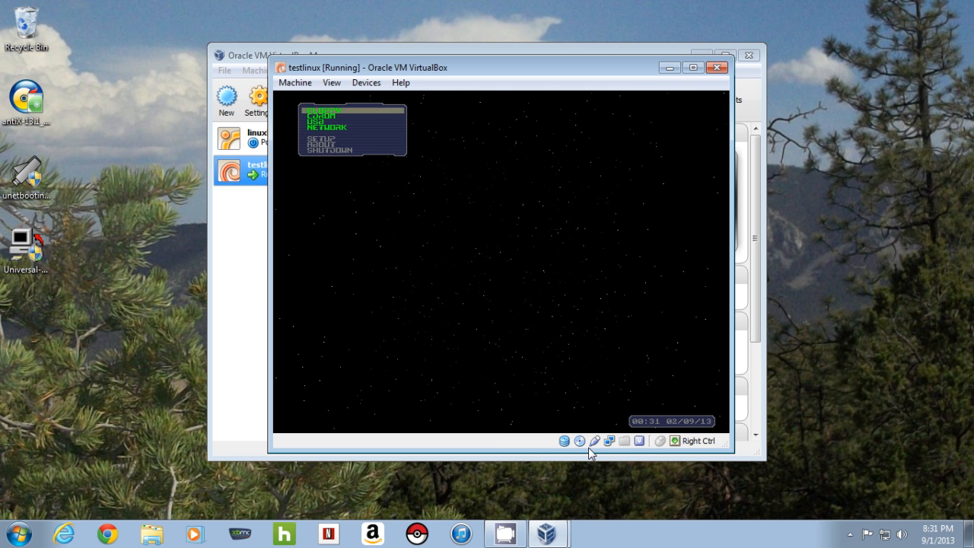
pyautogui.click(594, 442)
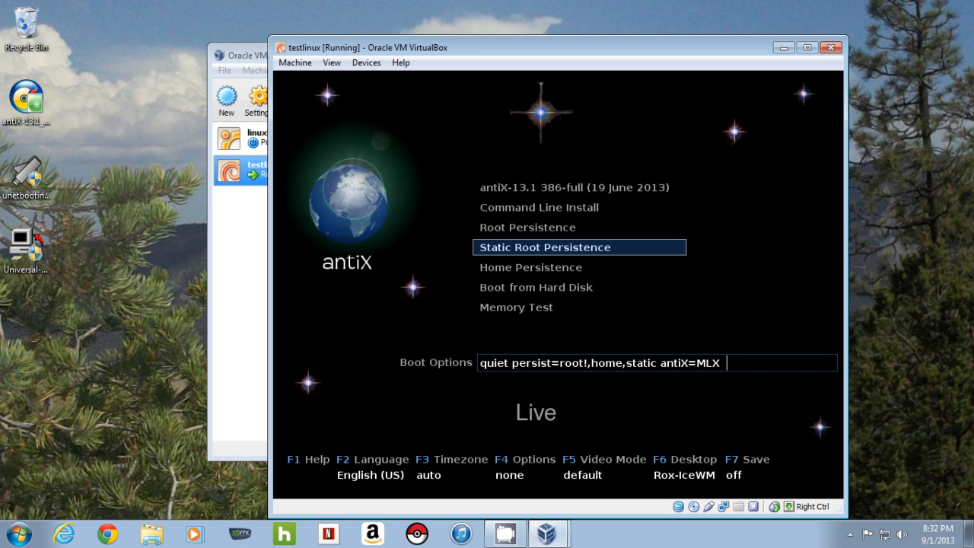
# Step: View the boot language list with F2 and keep English (US)
pyautogui.press('f2')
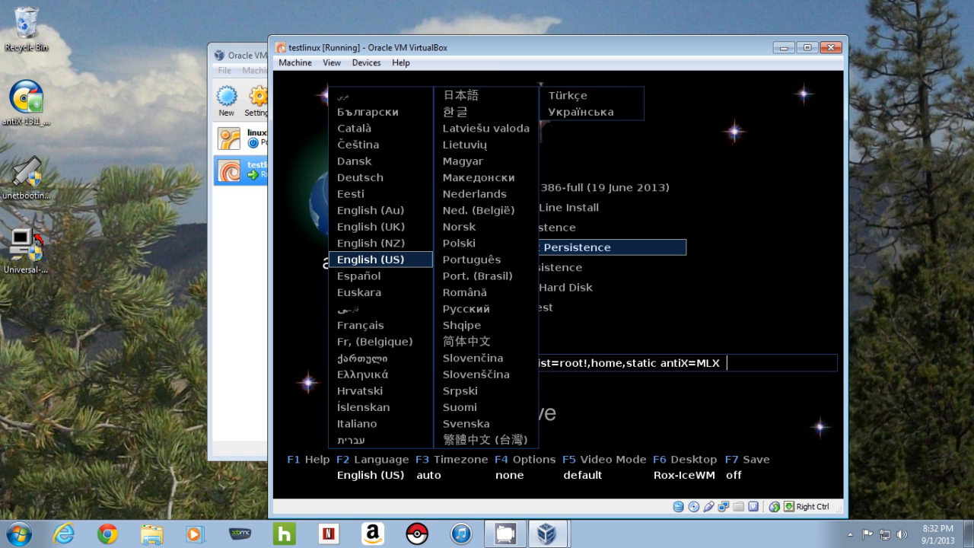
pyautogui.click(379, 259)
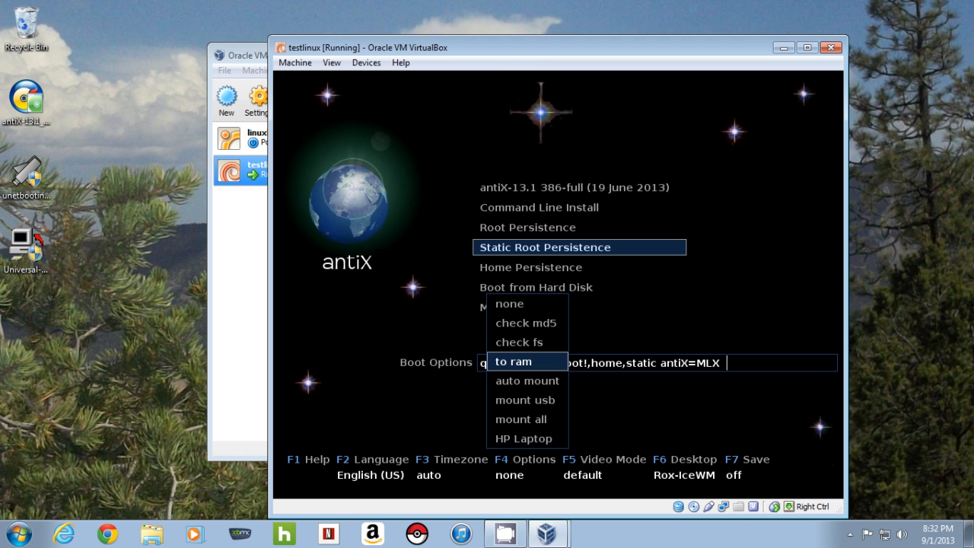
pyautogui.moveTo(525, 398)
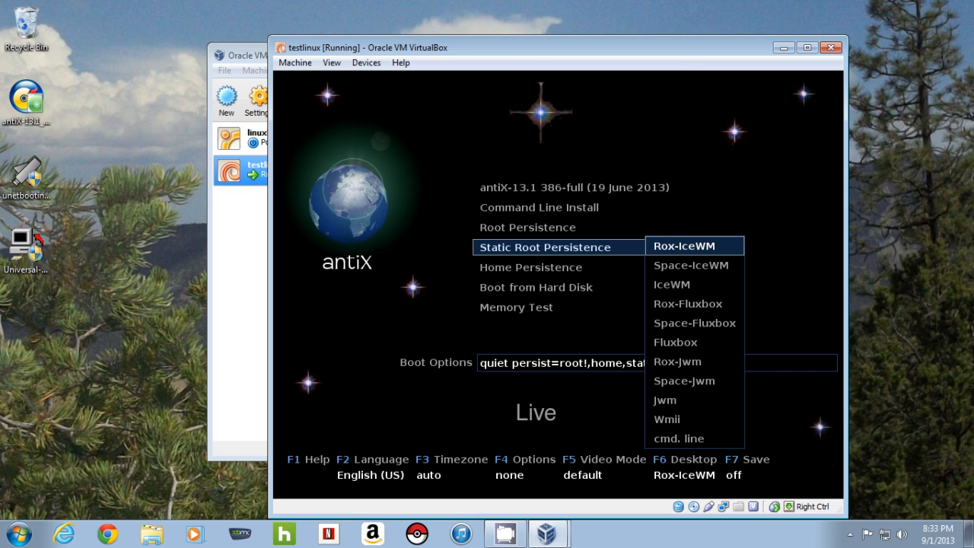
pyautogui.moveTo(694, 265)
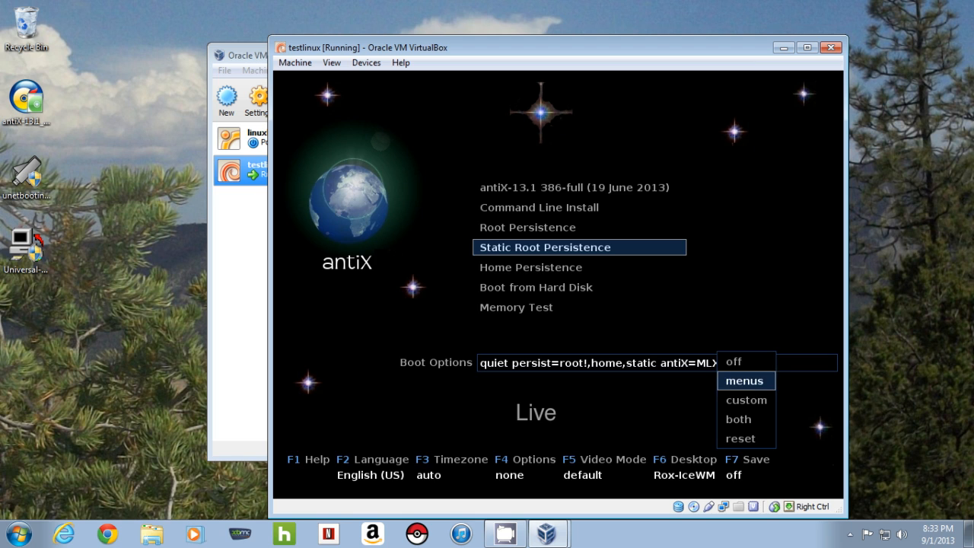
pyautogui.moveTo(737, 419)
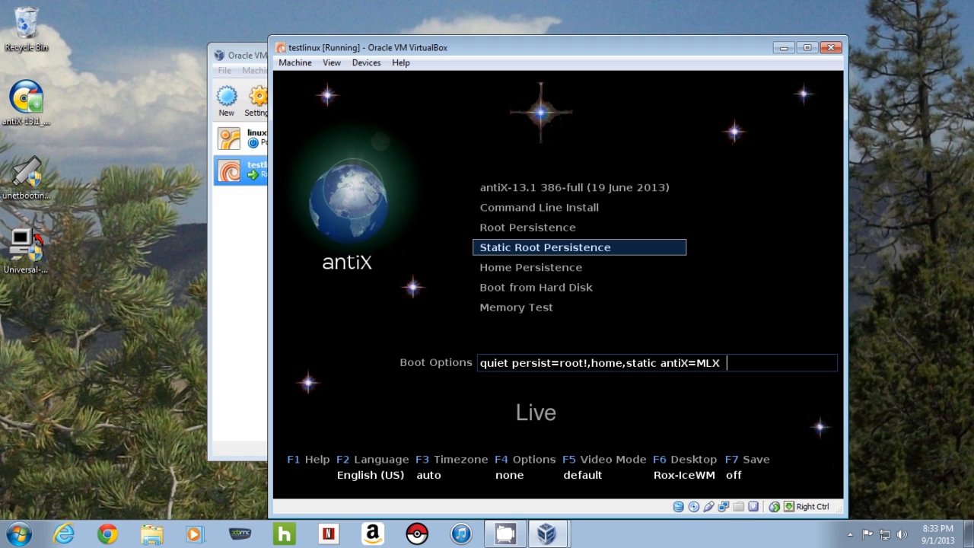
# Step: Clear the stray 'hj' characters and boot the plain antiX-13.1 386-full live entry
pyautogui.write('hjhjhjhjhj')
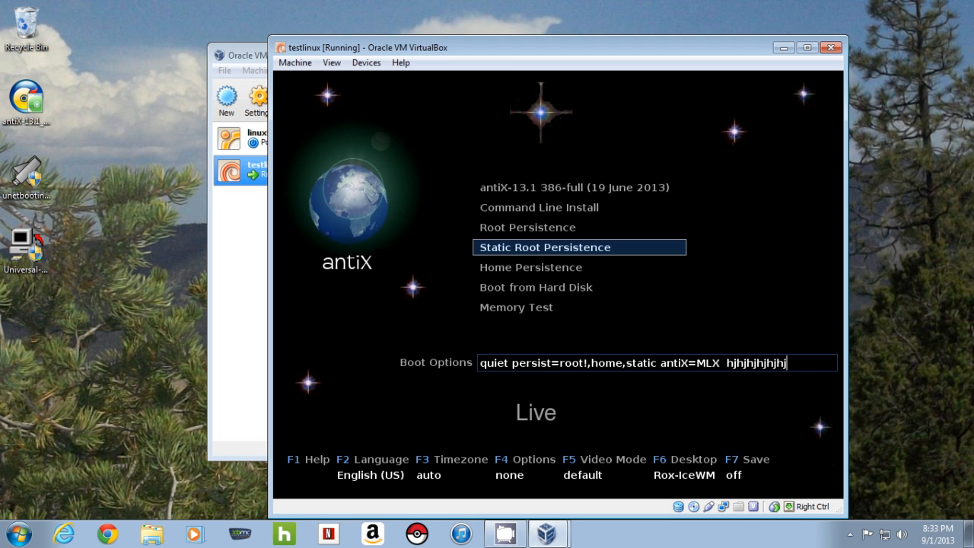
pyautogui.press('BackSpace')
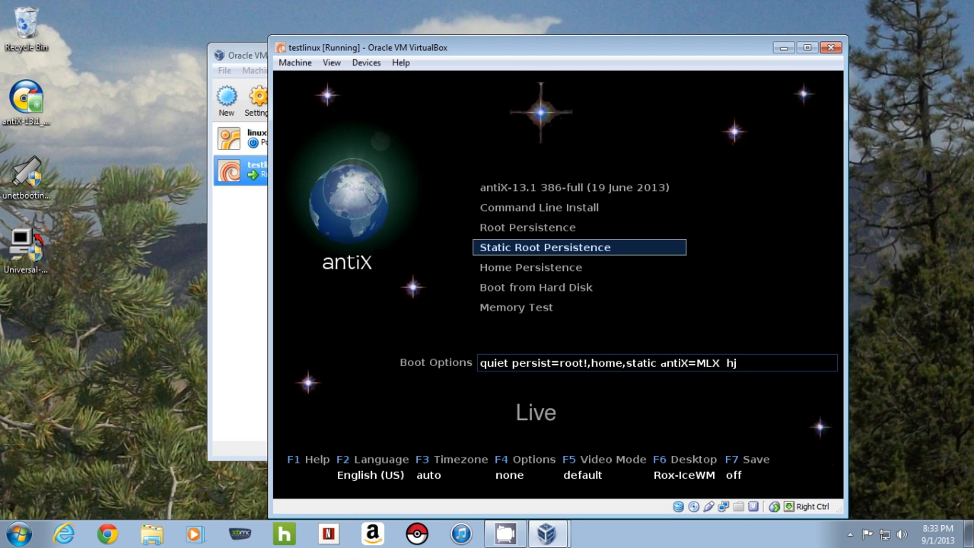
pyautogui.press('BackSpace')
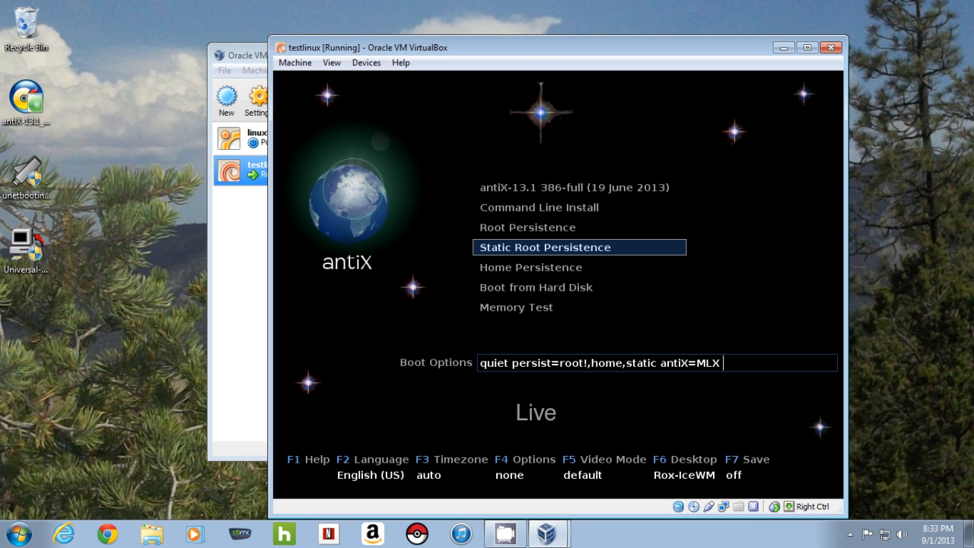
pyautogui.press('Up')
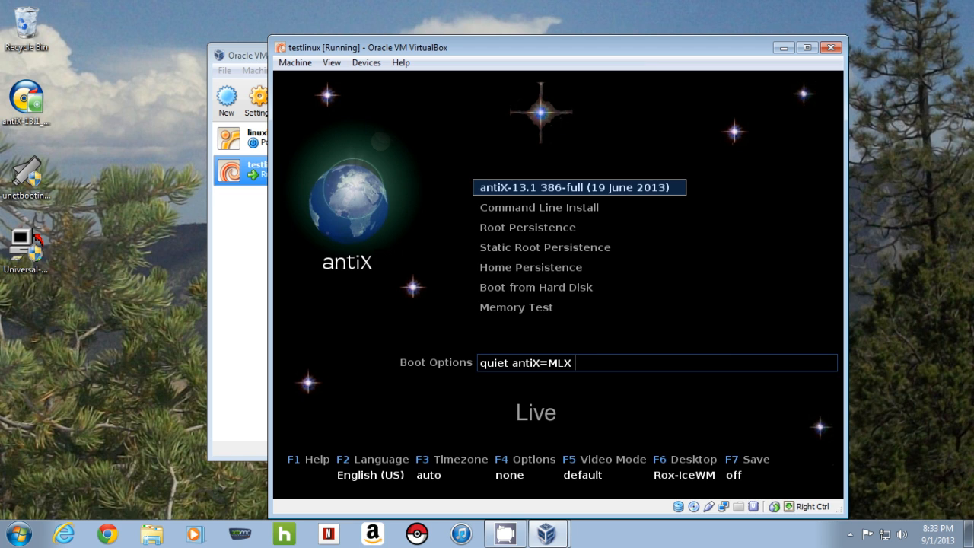
pyautogui.press('Return')
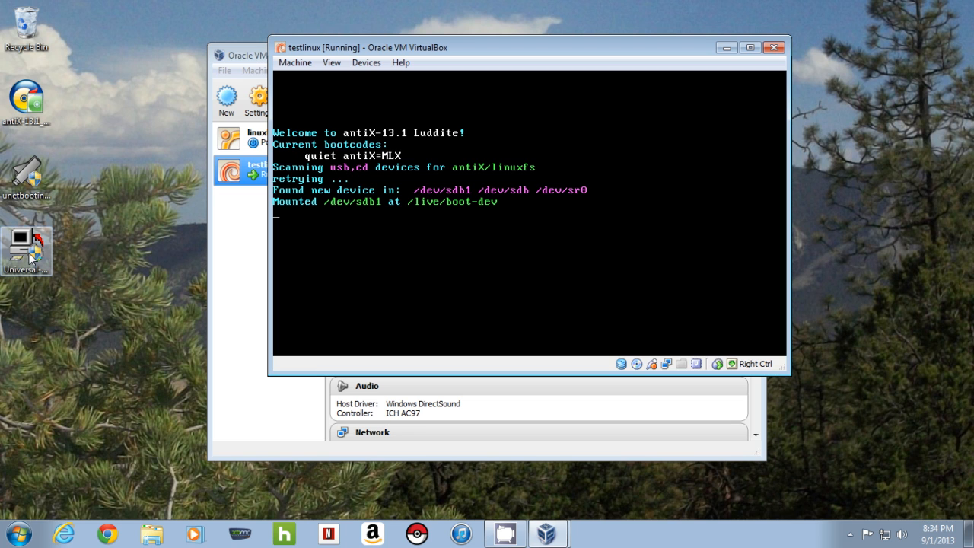
# Step: Launch Universal USB Installer, agree to the license and choose Try Unlisted Linux ISO
pyautogui.doubleClick(26, 244)
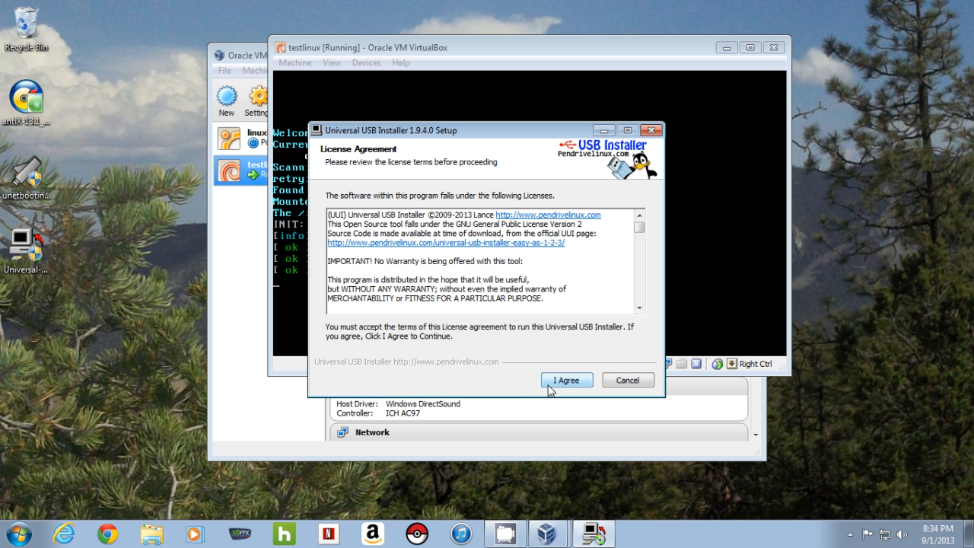
pyautogui.click(566, 381)
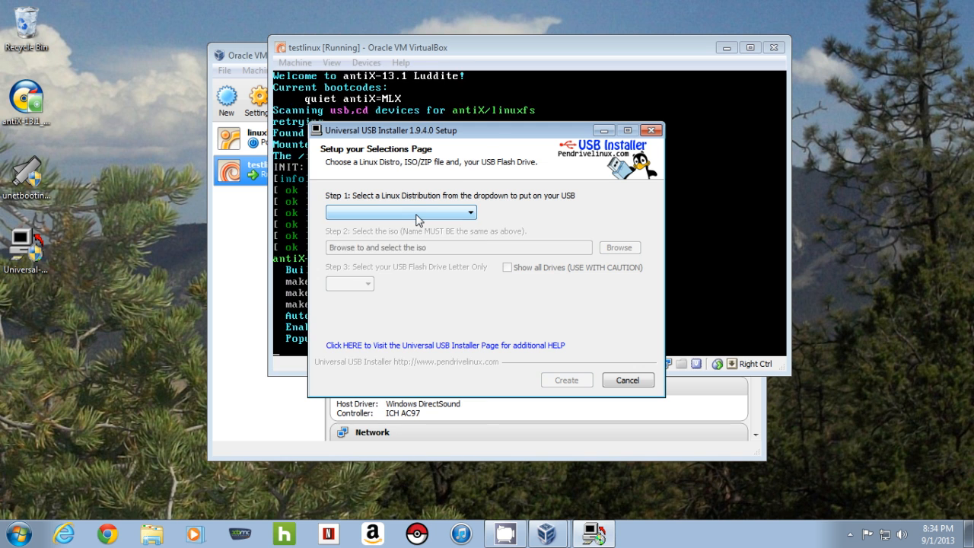
pyautogui.click(401, 212)
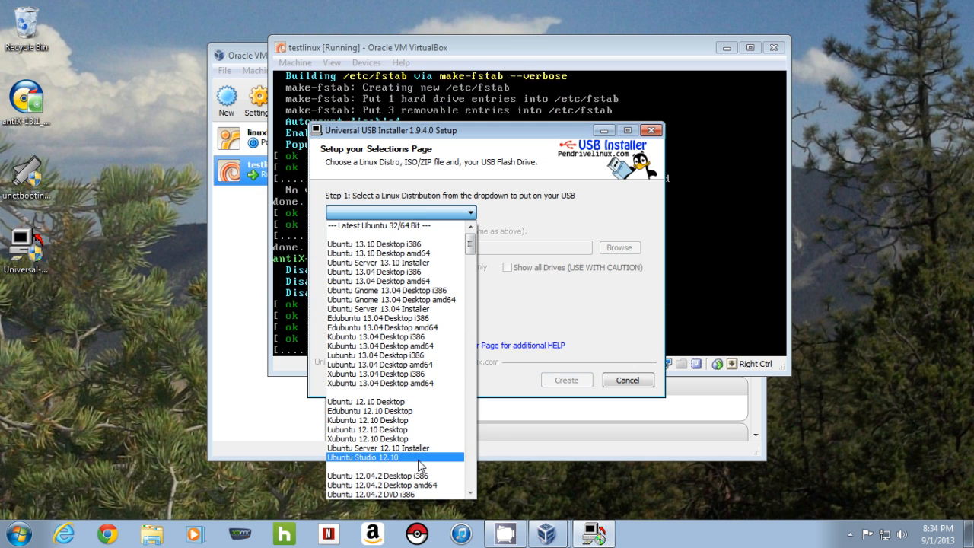
pyautogui.scroll(-3)
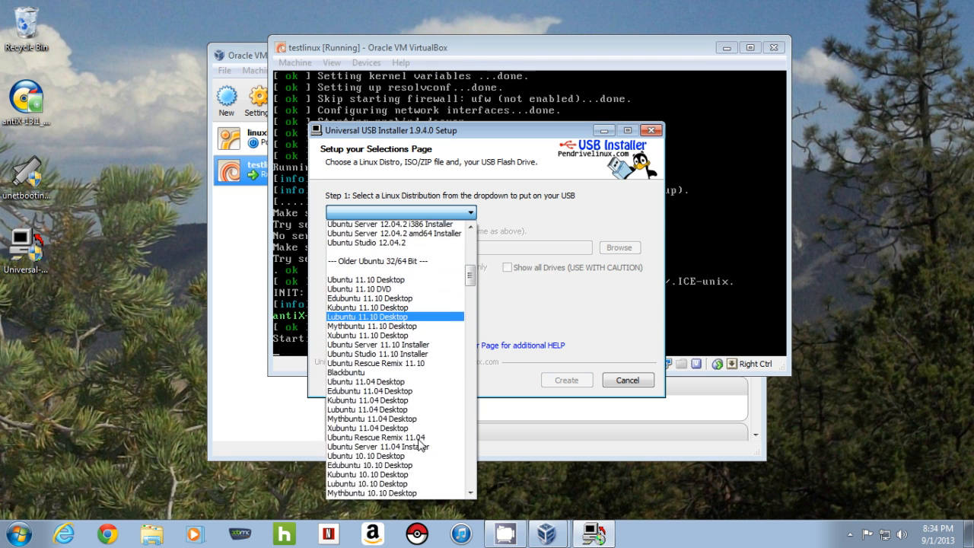
pyautogui.scroll(-3)
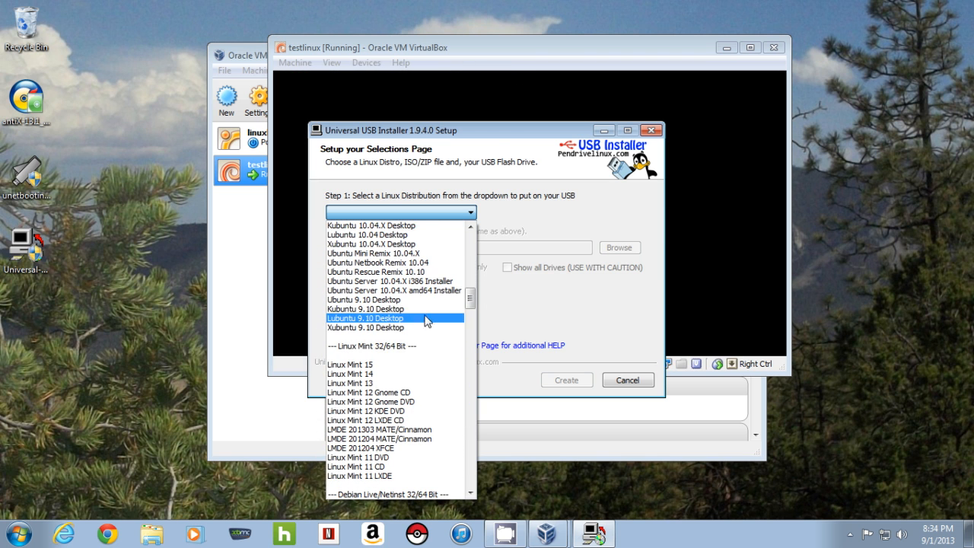
pyautogui.scroll(-3)
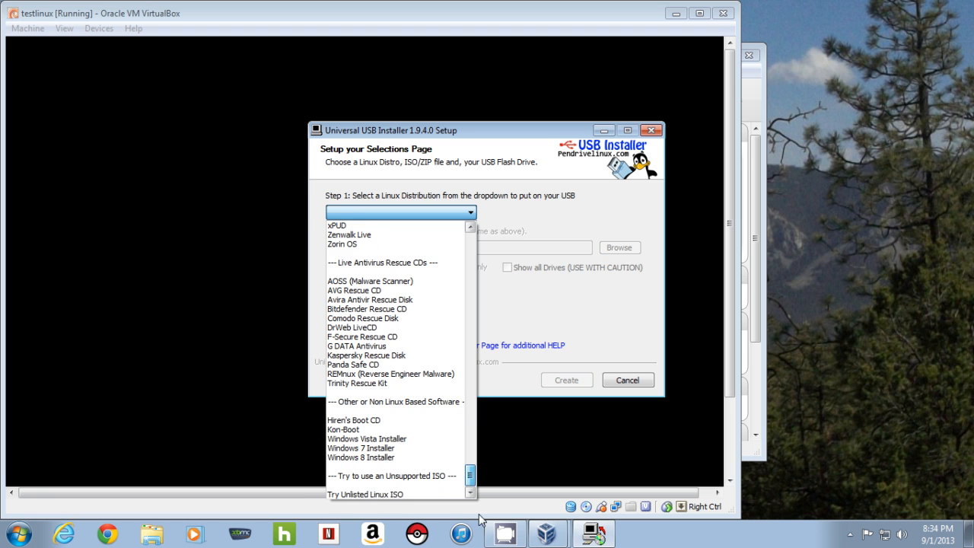
pyautogui.click(365, 493)
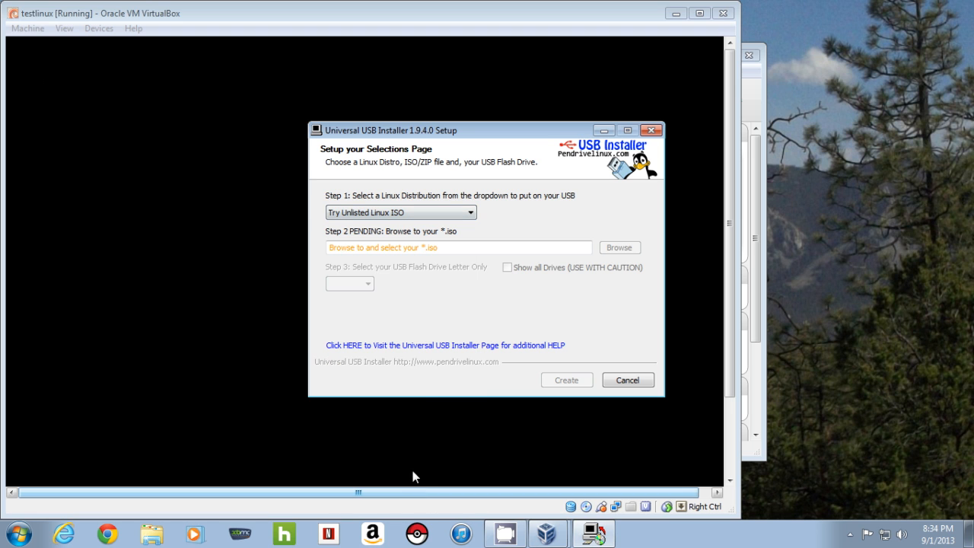
# Step: Browse for and pick the antiX-13.1_386-full ISO from the desktop
pyautogui.click(620, 247)
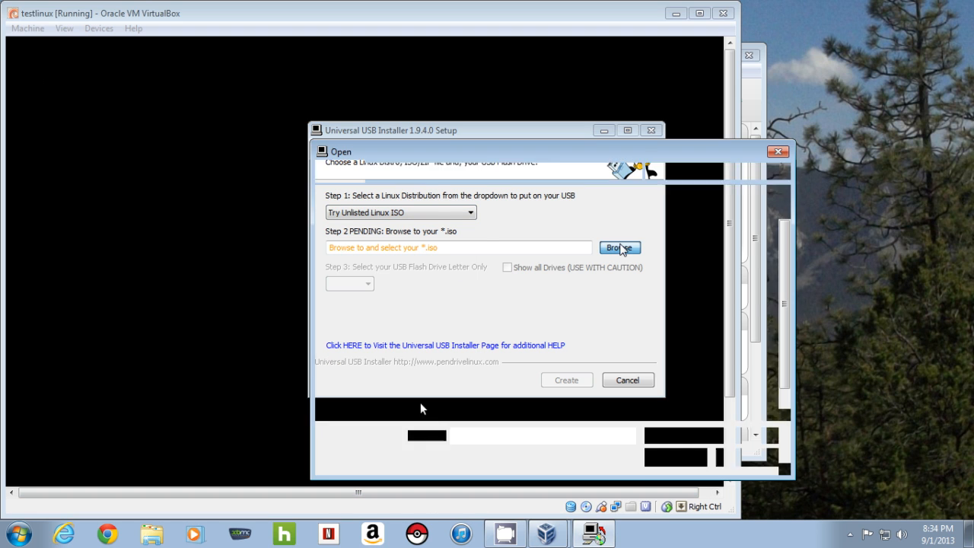
pyautogui.click(620, 247)
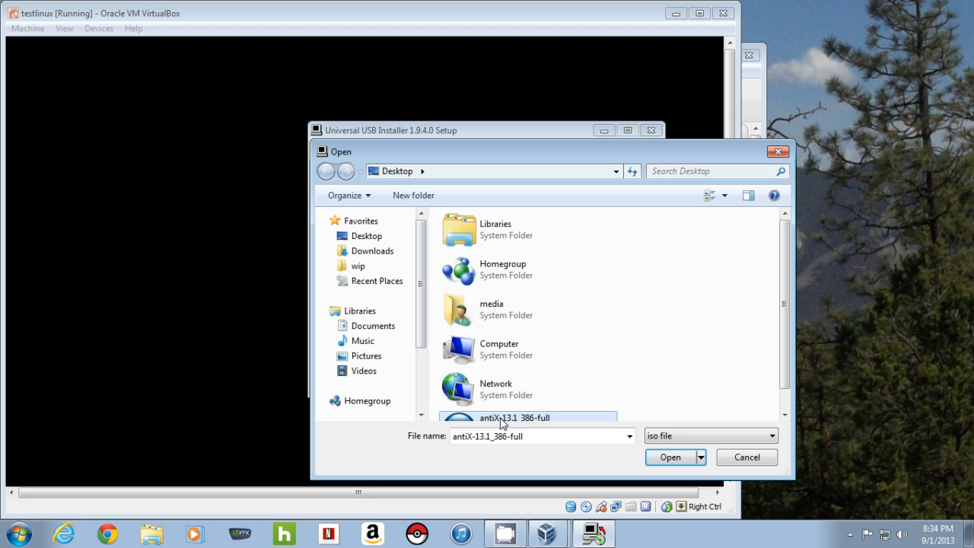
# Step: Load the chosen antiX ISO and check the empty USB drive-letter list
pyautogui.click(669, 456)
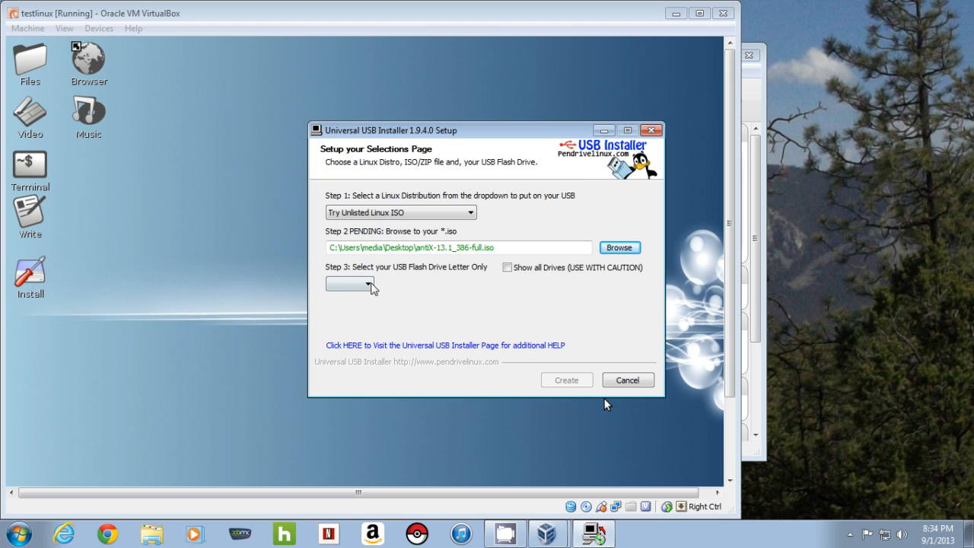
pyautogui.click(369, 285)
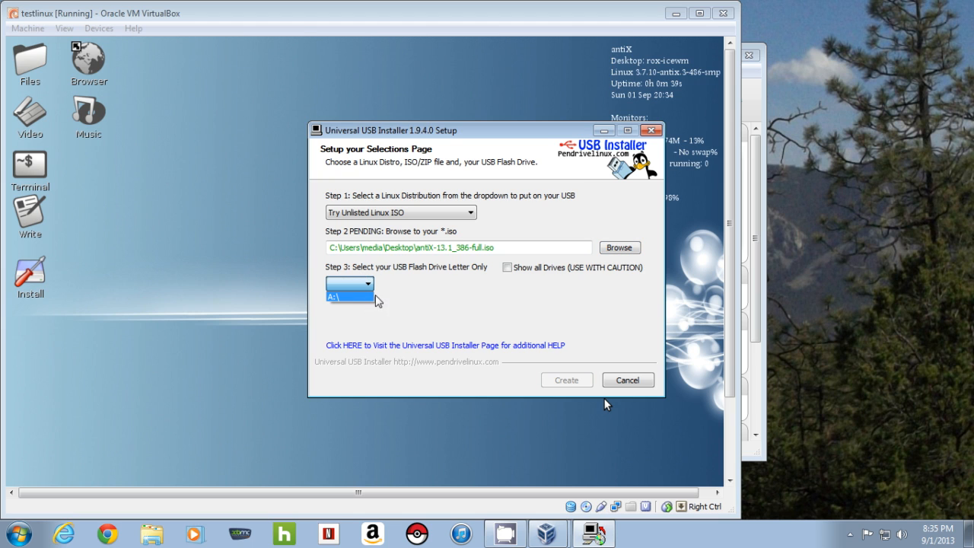
pyautogui.click(348, 283)
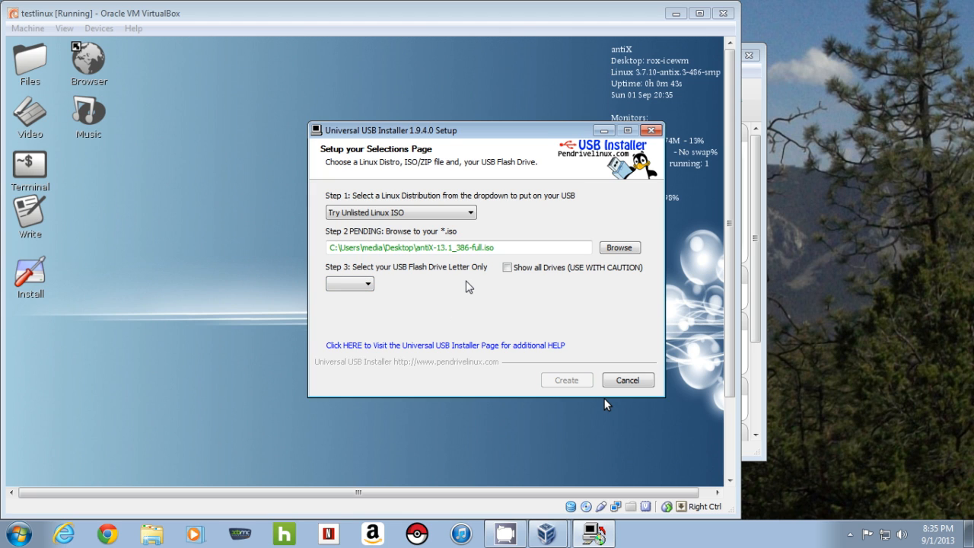
pyautogui.moveTo(517, 280)
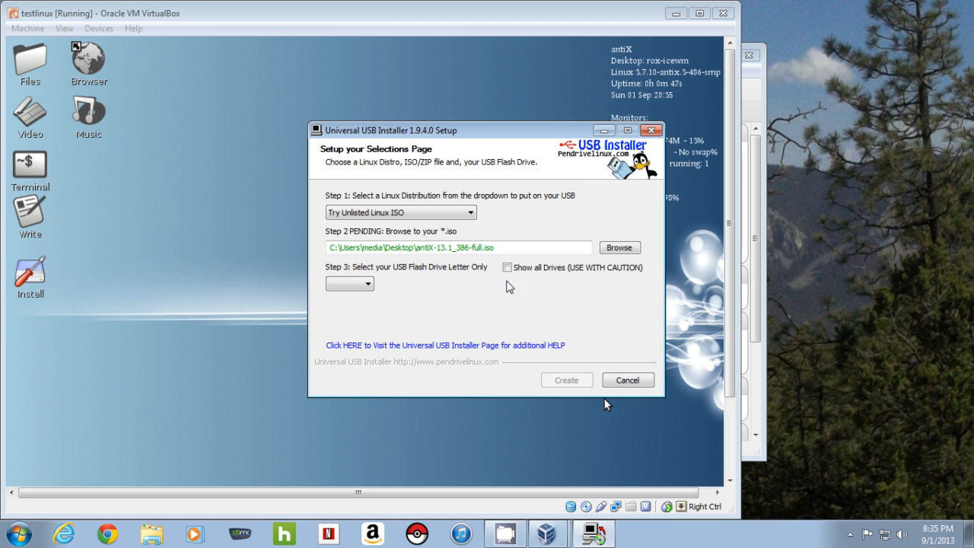
# Step: Review drives with Show all Drives on, then off, and cancel the installer setup
pyautogui.click(507, 268)
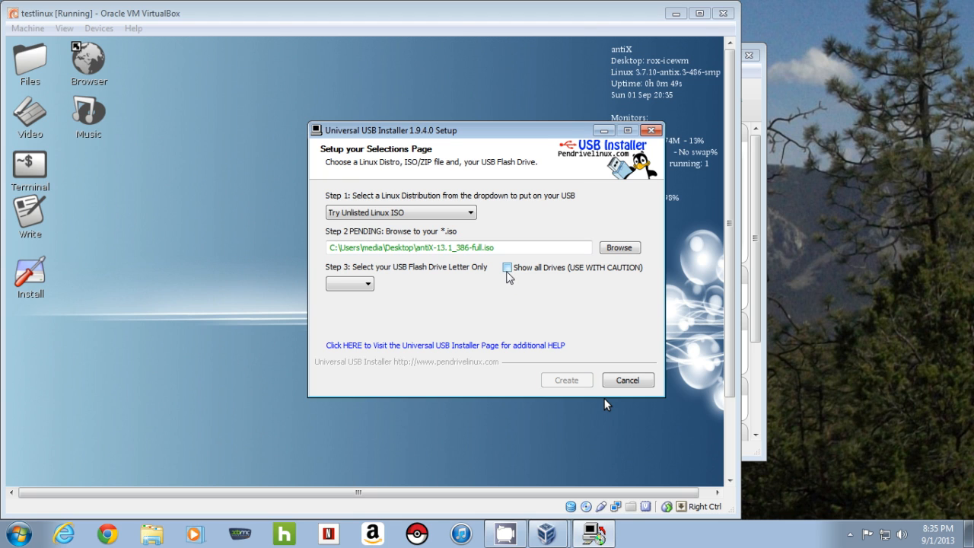
pyautogui.click(507, 268)
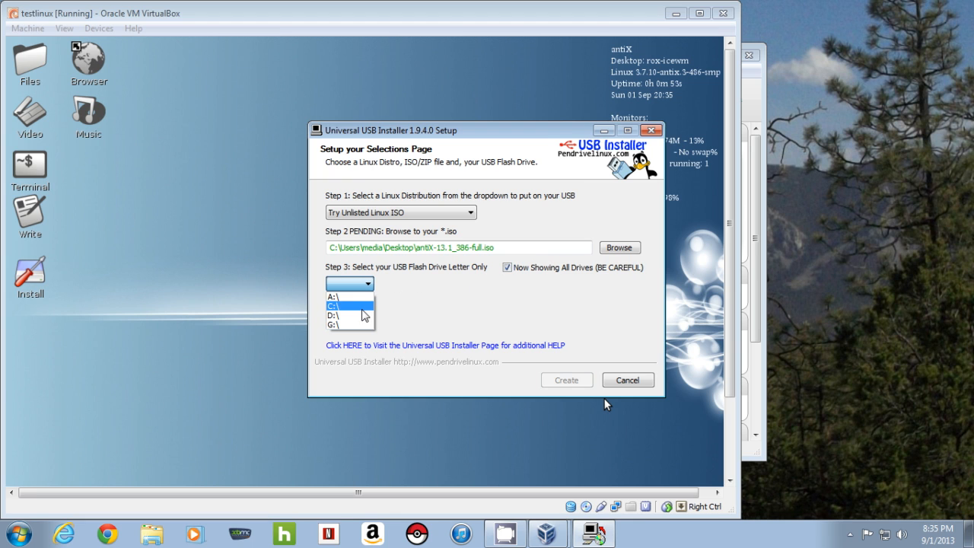
pyautogui.moveTo(348, 295)
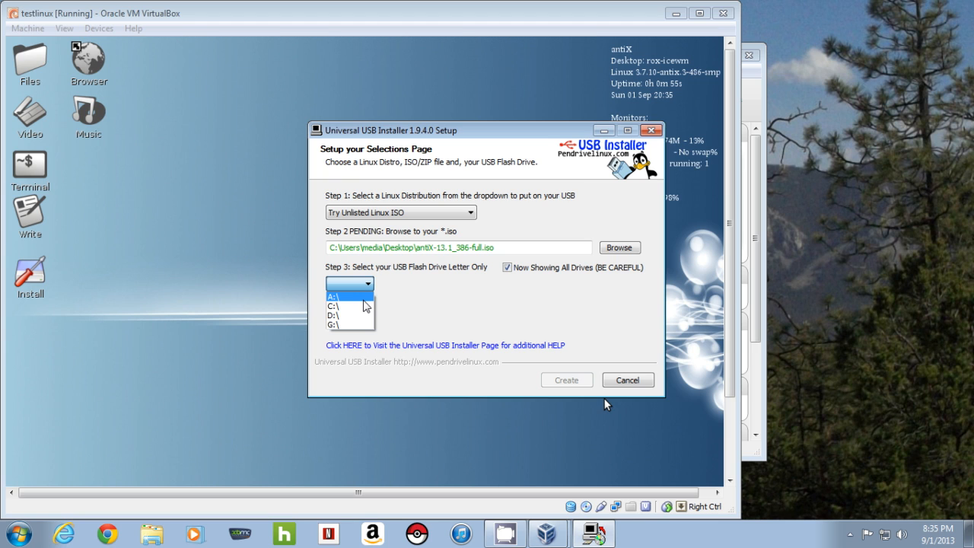
pyautogui.moveTo(349, 313)
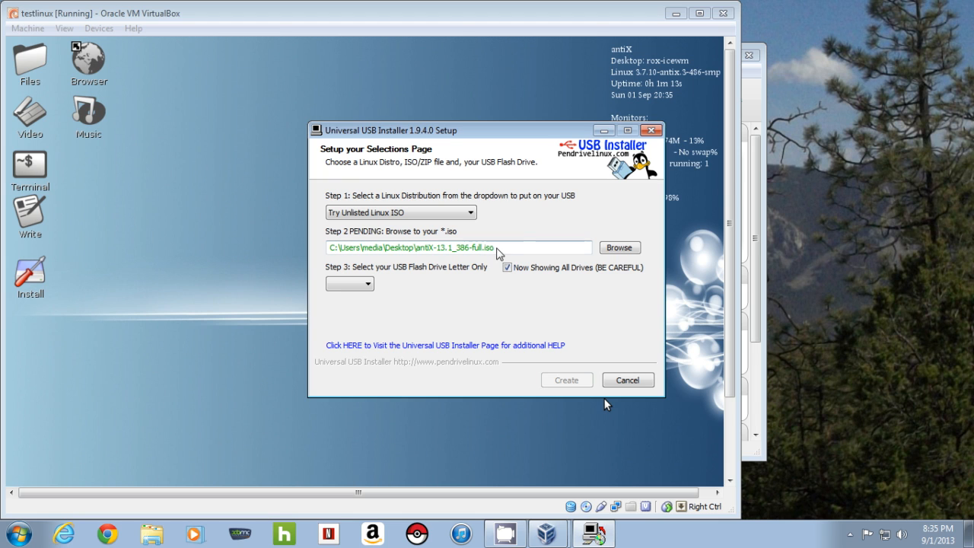
pyautogui.click(507, 268)
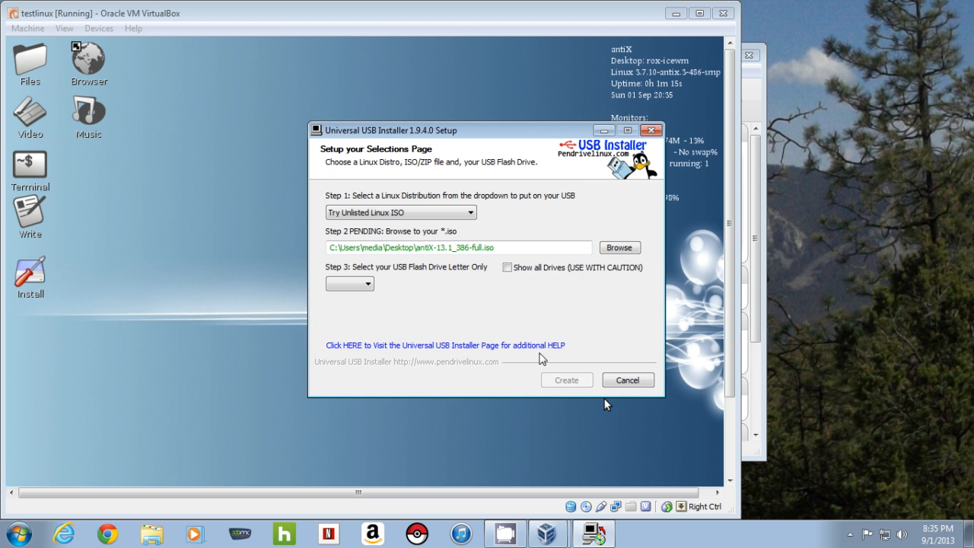
pyautogui.moveTo(627, 381)
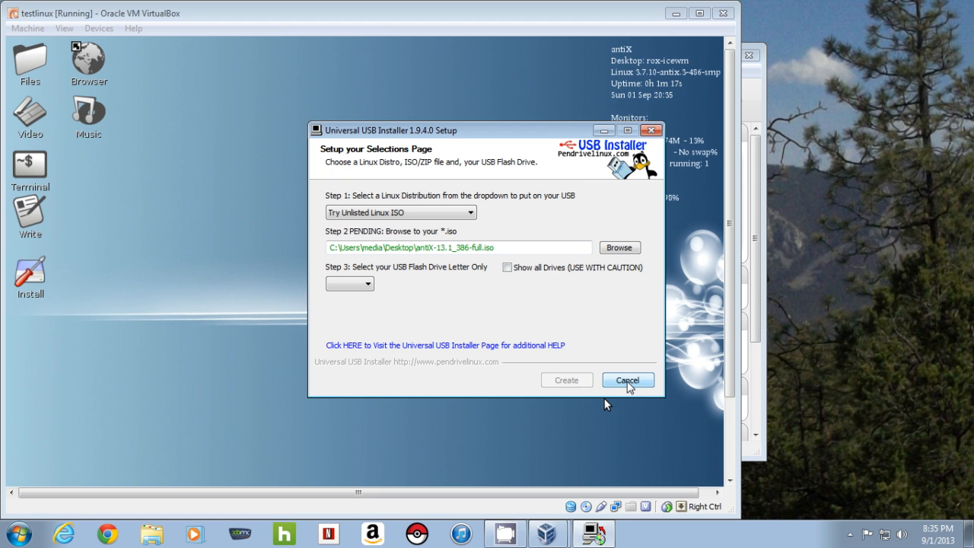
pyautogui.click(627, 380)
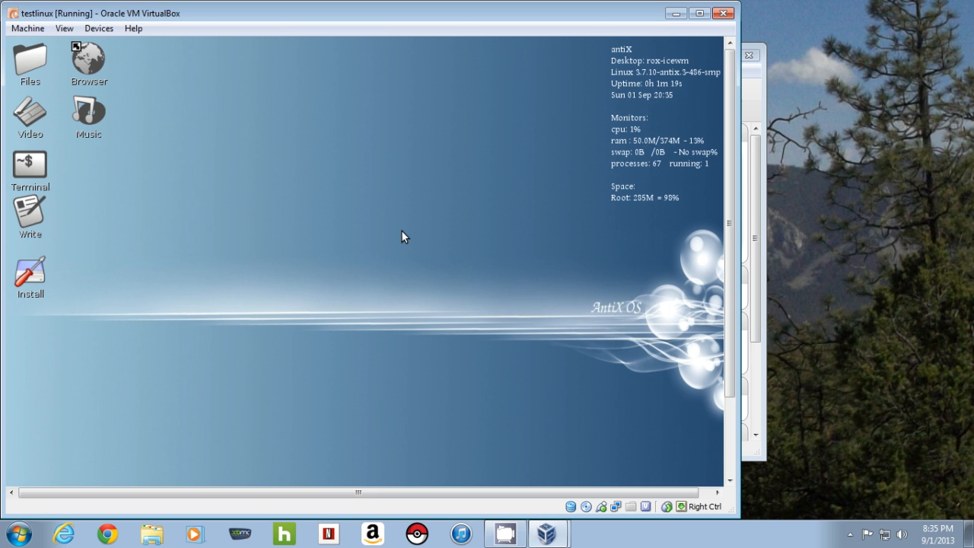
pyautogui.moveTo(502, 389)
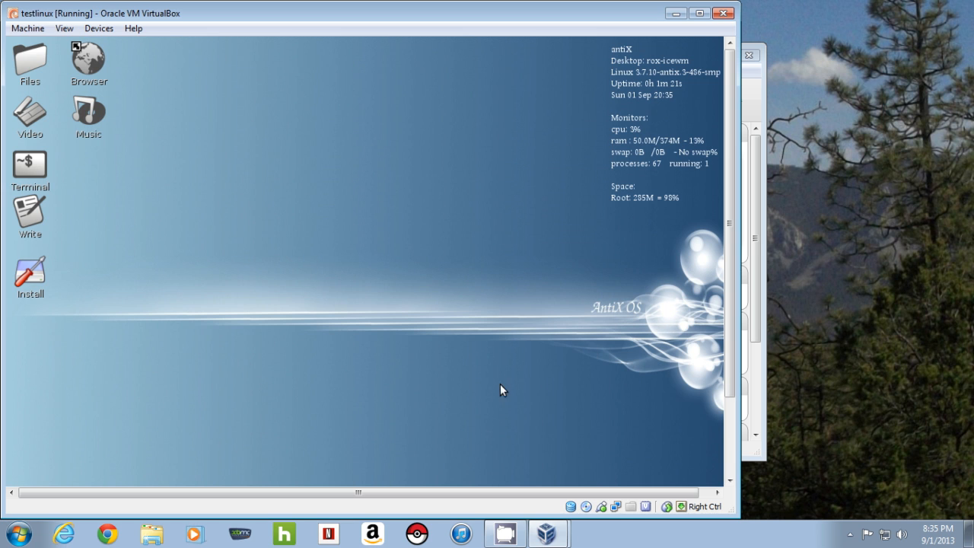
pyautogui.moveTo(521, 222)
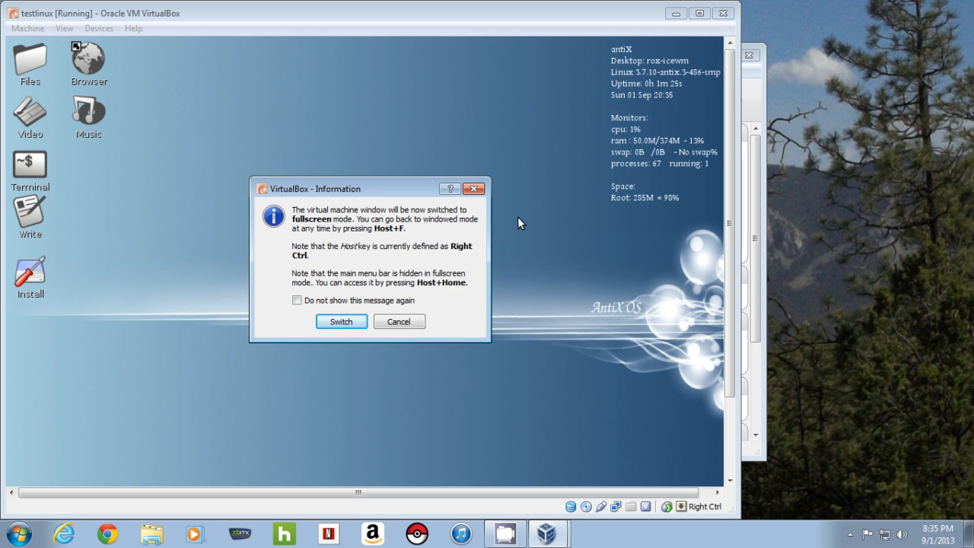
# Step: Confirm switching the testlinux VM to fullscreen mode
pyautogui.click(341, 321)
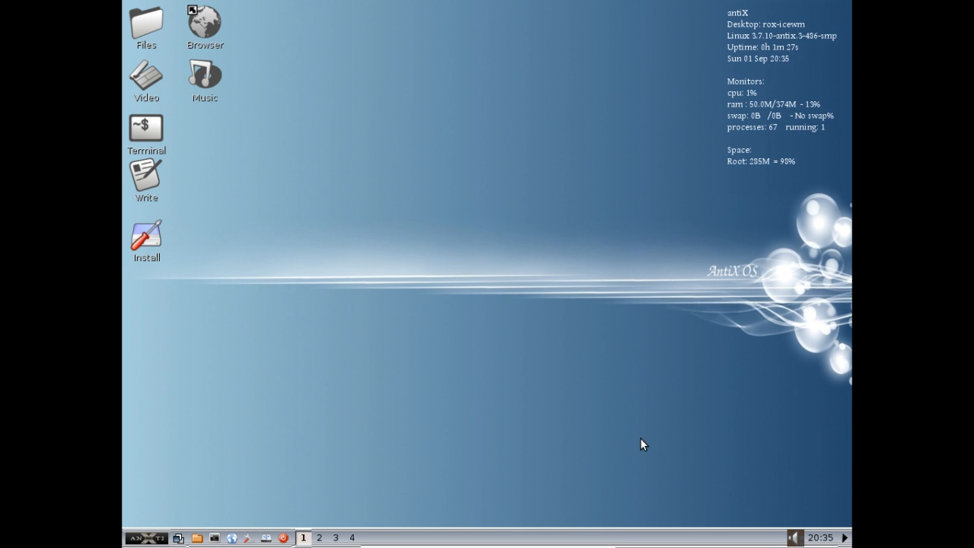
pyautogui.moveTo(642, 213)
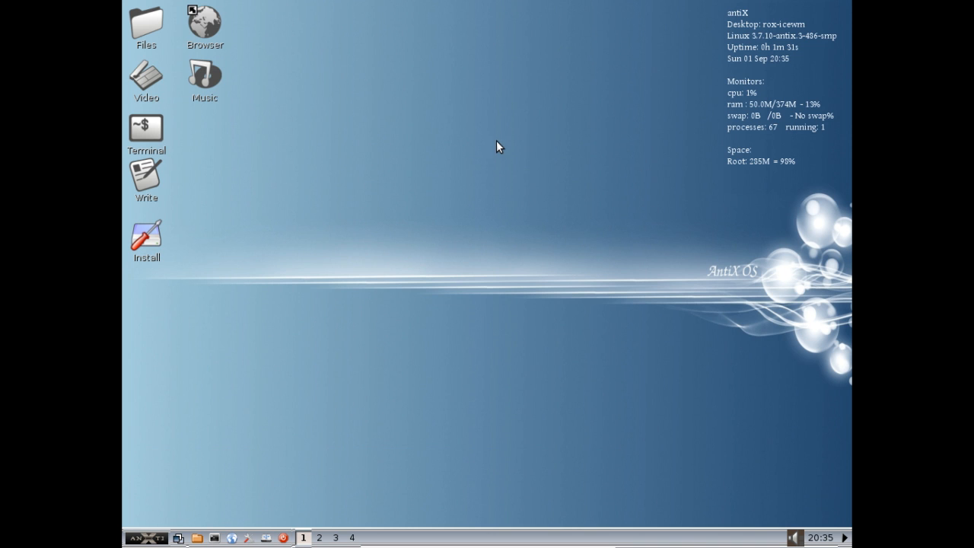
pyautogui.moveTo(192, 487)
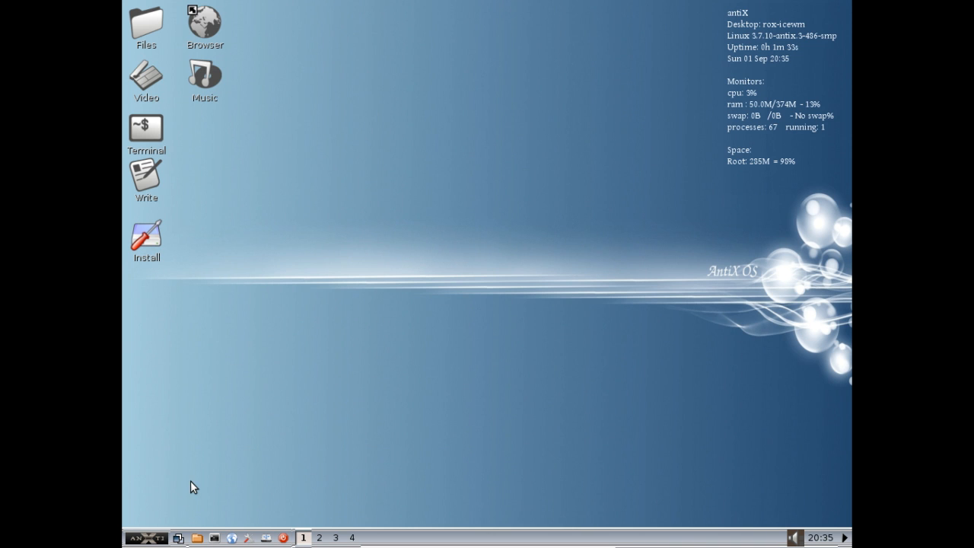